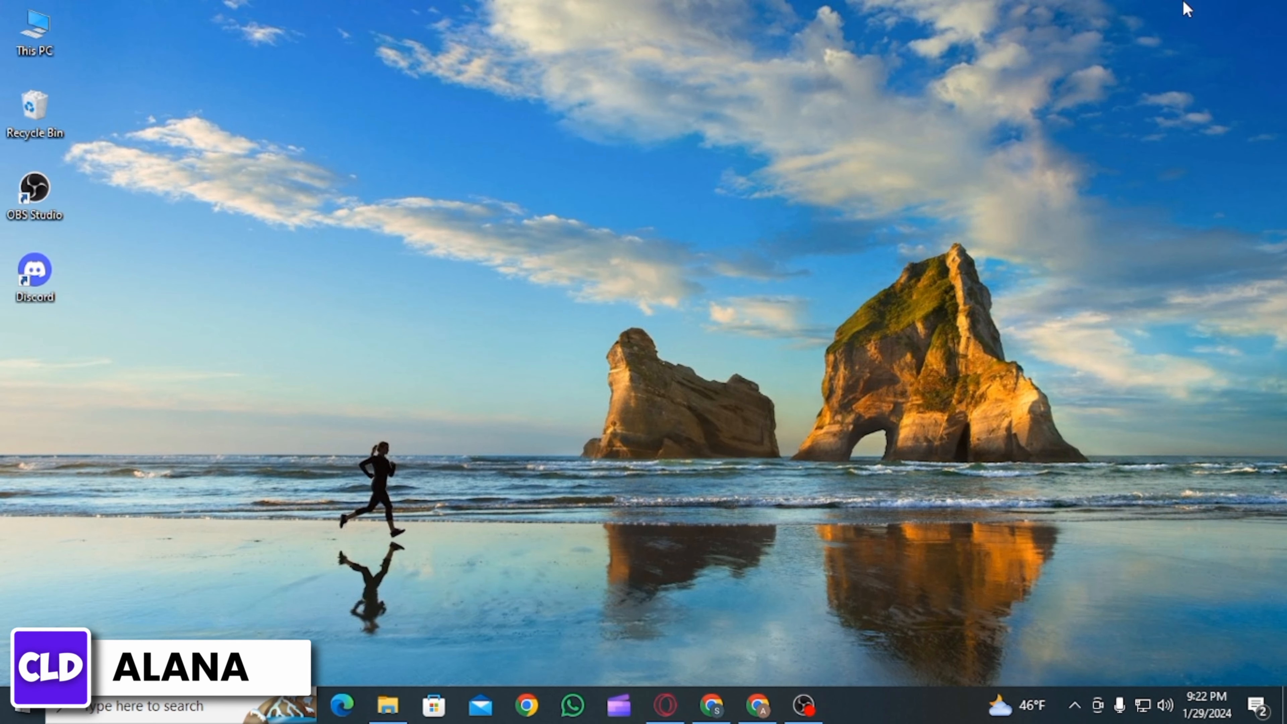
Step: Search Google for 'chick-fil-a gift card' in the Opera browser
{"action": "left_click", "coordinate": [664, 705]}
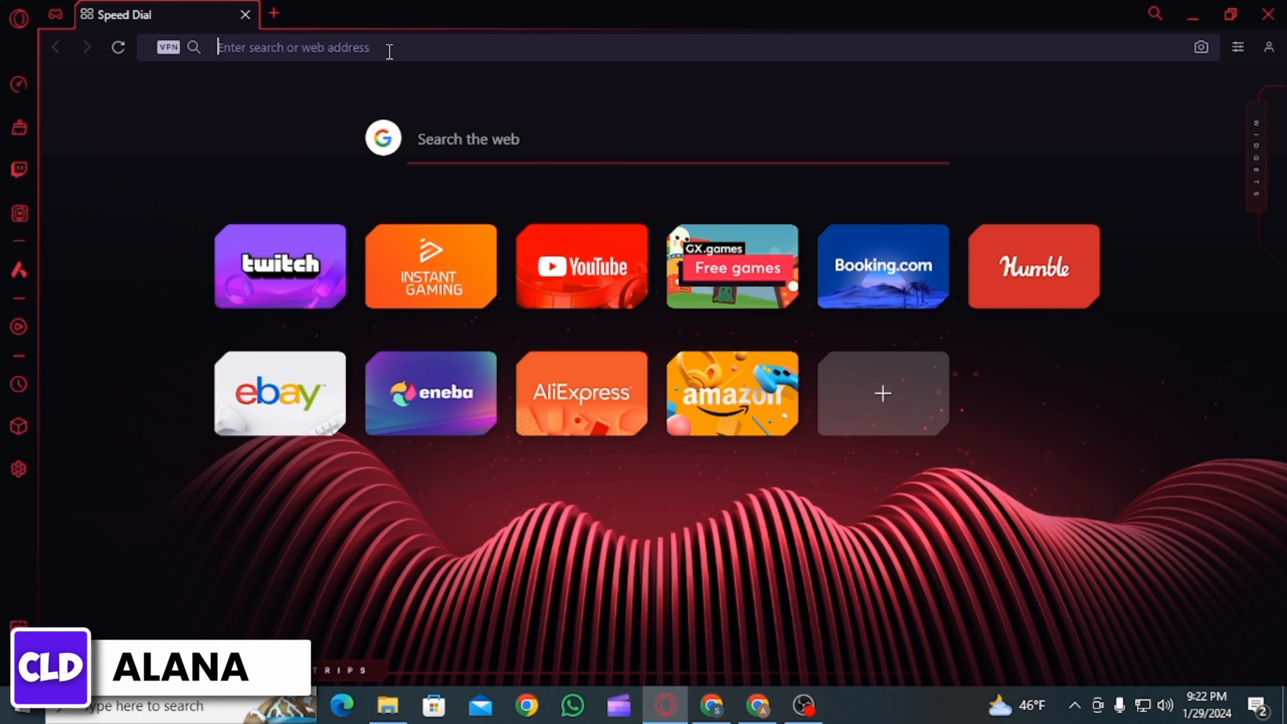
{"action": "type", "text": "chick-fil-a gift card"}
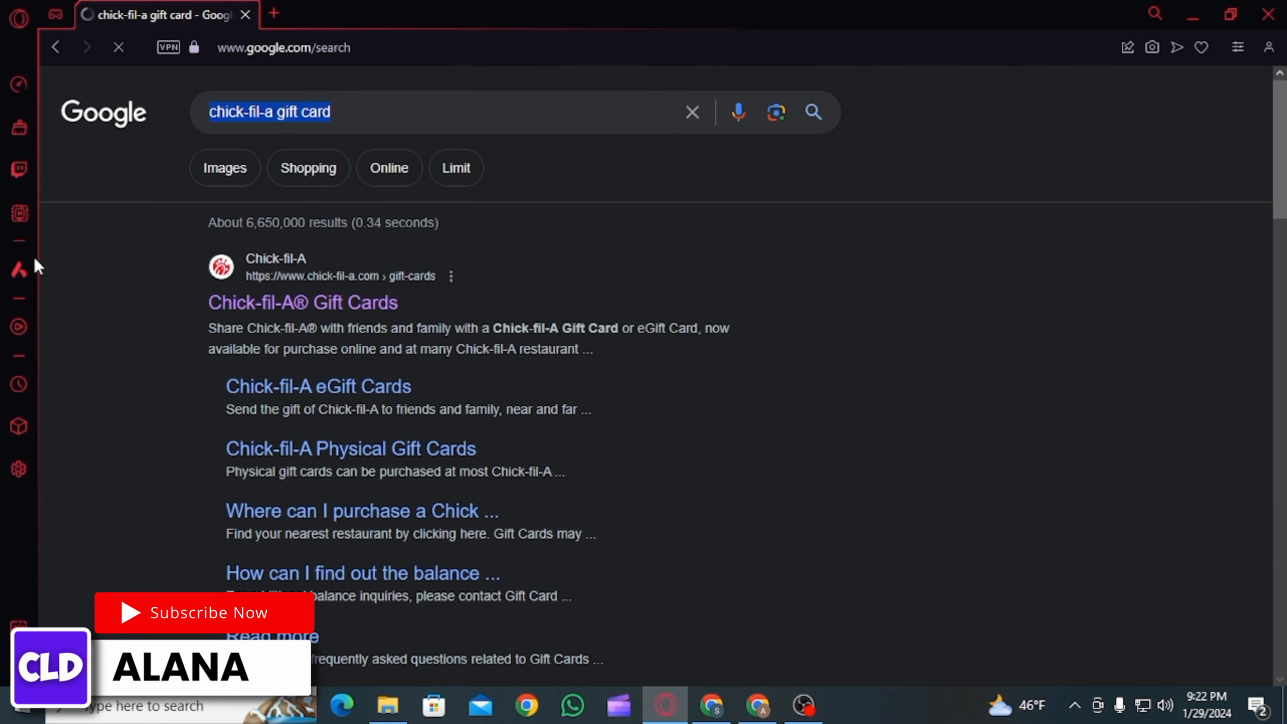
{"action": "scroll", "scroll_direction": "down", "scroll_amount": 3}
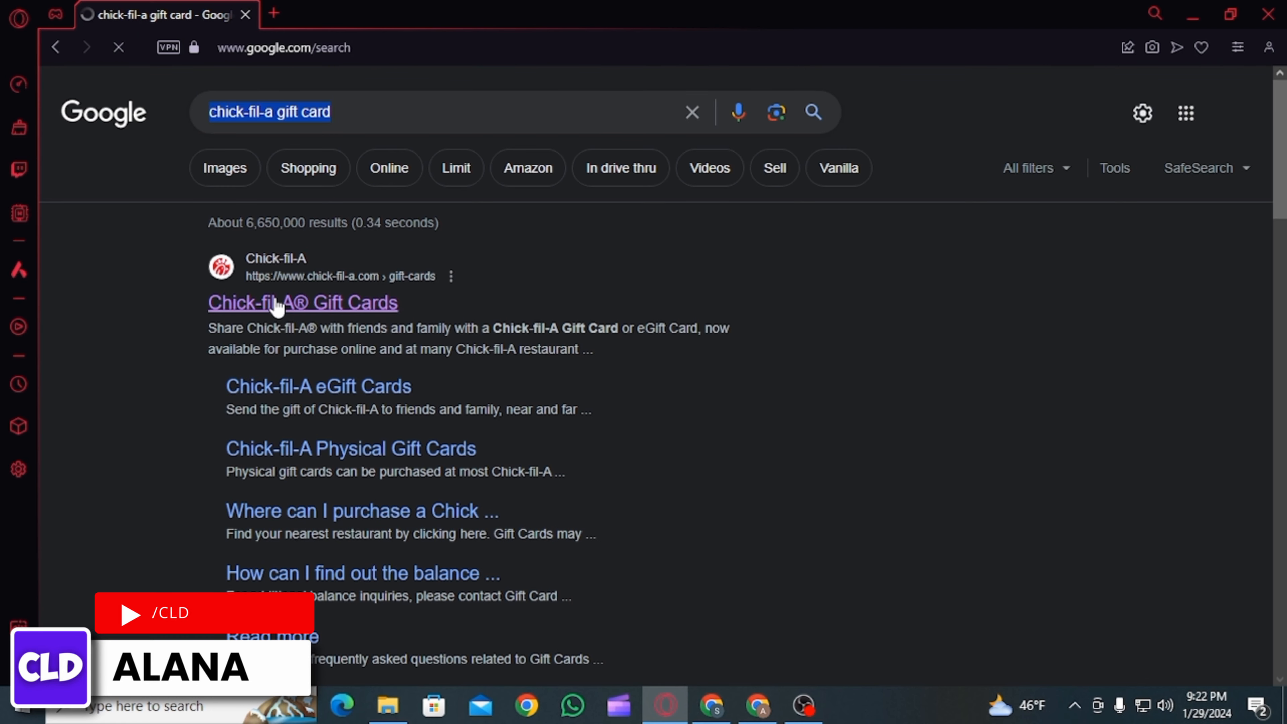
Step: Go to the Chick-fil-A Gift Cards page and reach the eGift Cards section
{"action": "left_click", "coordinate": [303, 302]}
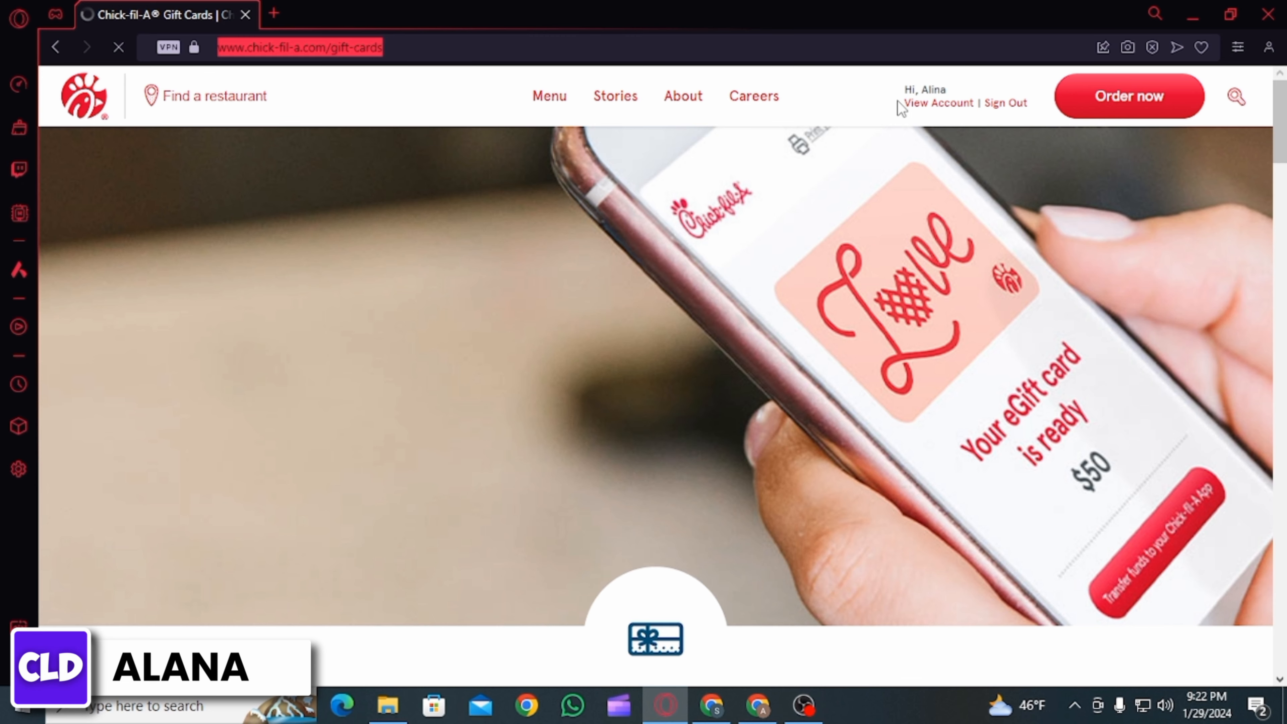
{"action": "scroll", "scroll_direction": "down", "scroll_amount": 3}
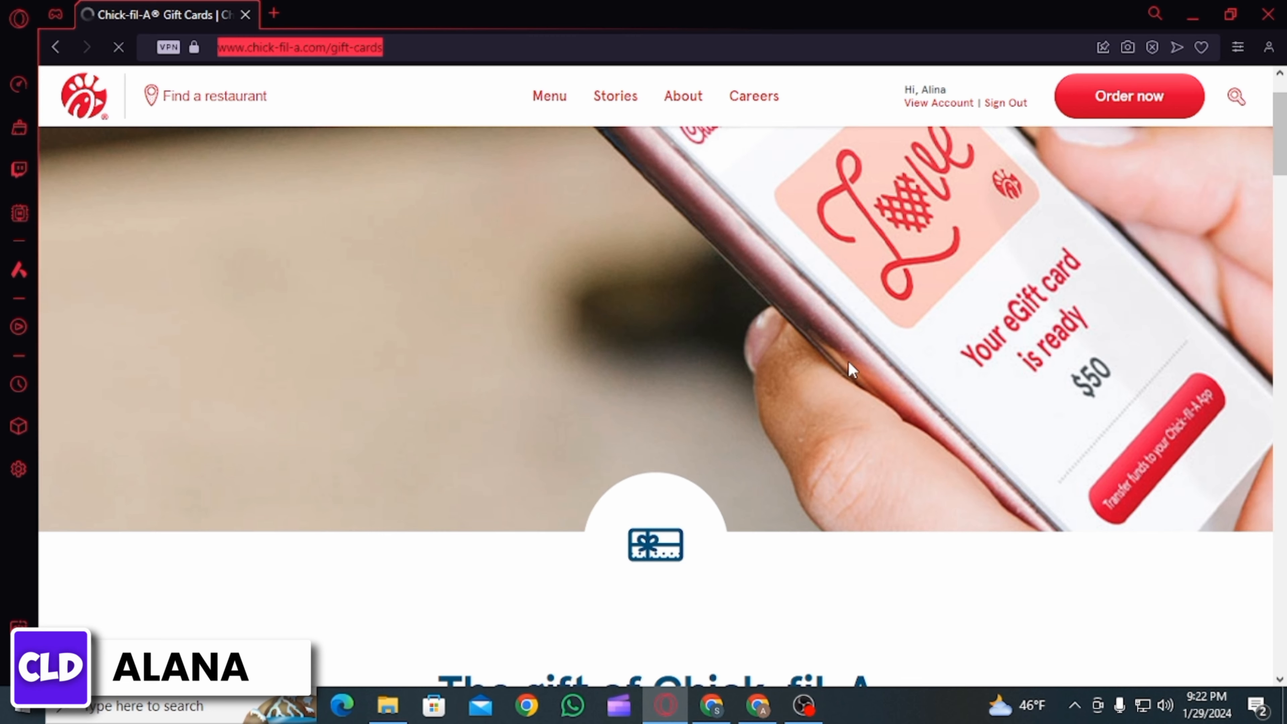
{"action": "scroll", "scroll_direction": "down", "scroll_amount": 3}
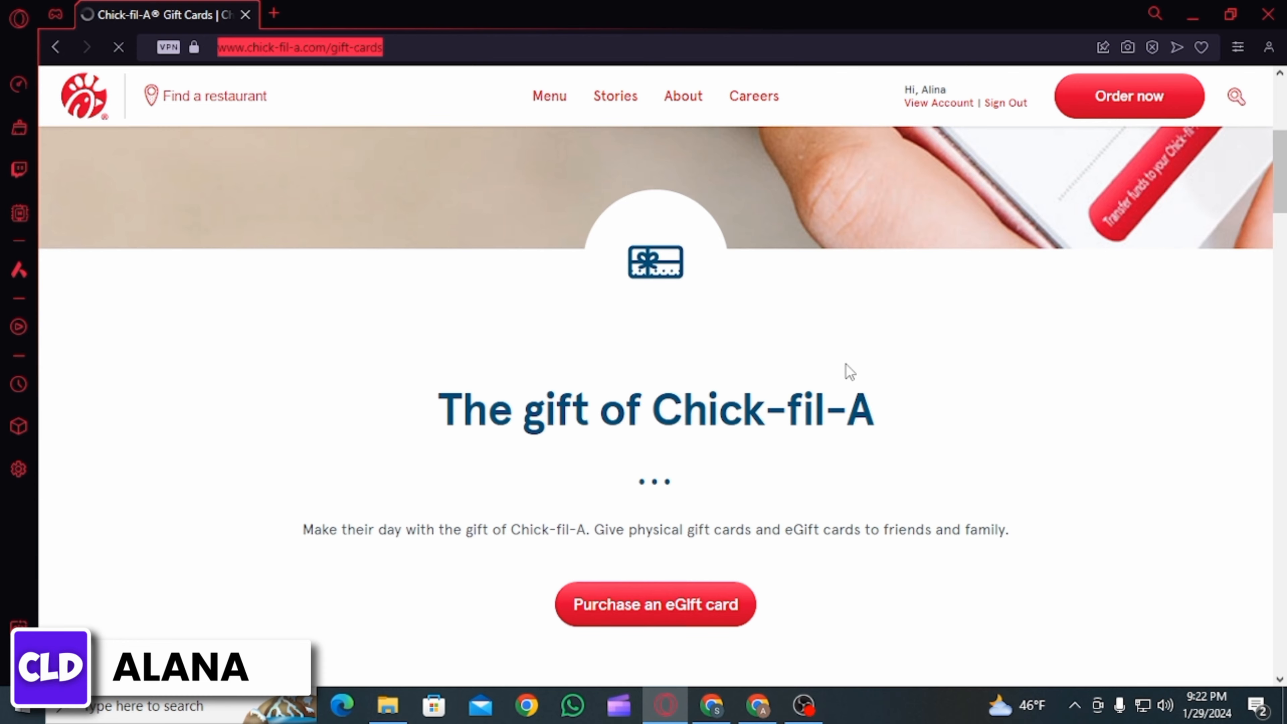
{"action": "scroll", "scroll_direction": "down", "scroll_amount": 3}
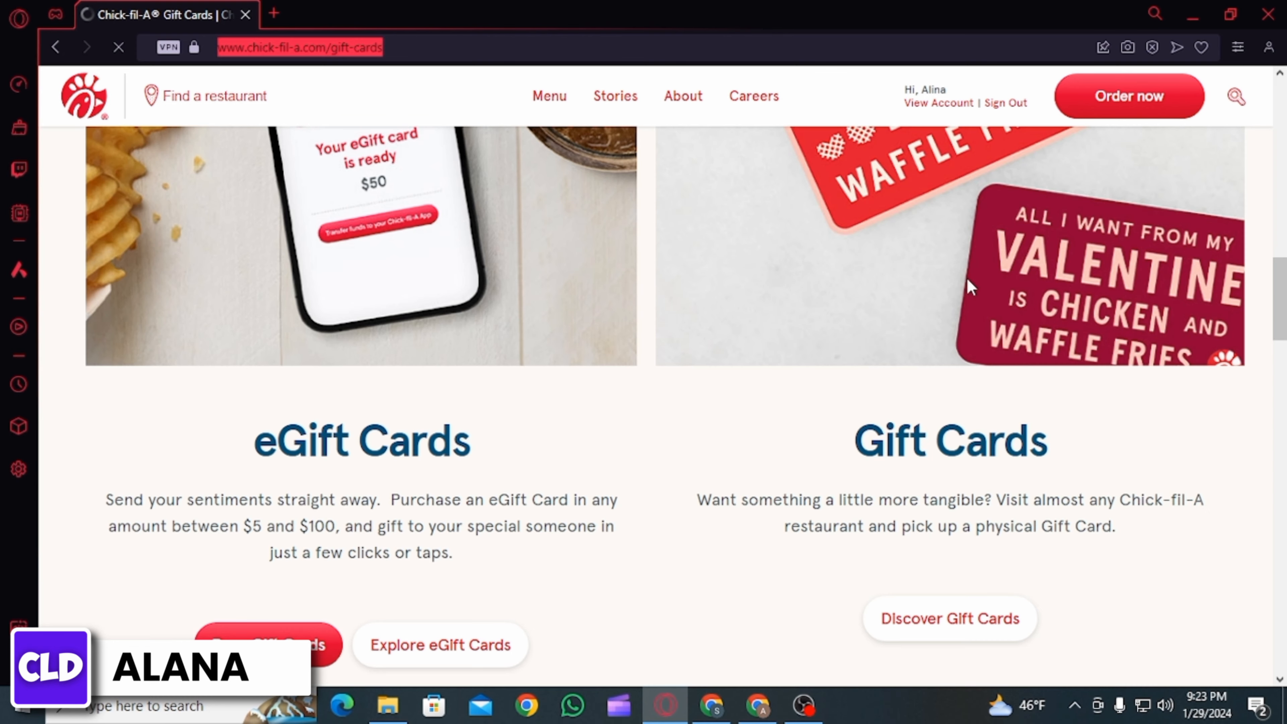
{"action": "scroll", "scroll_direction": "down", "scroll_amount": 3}
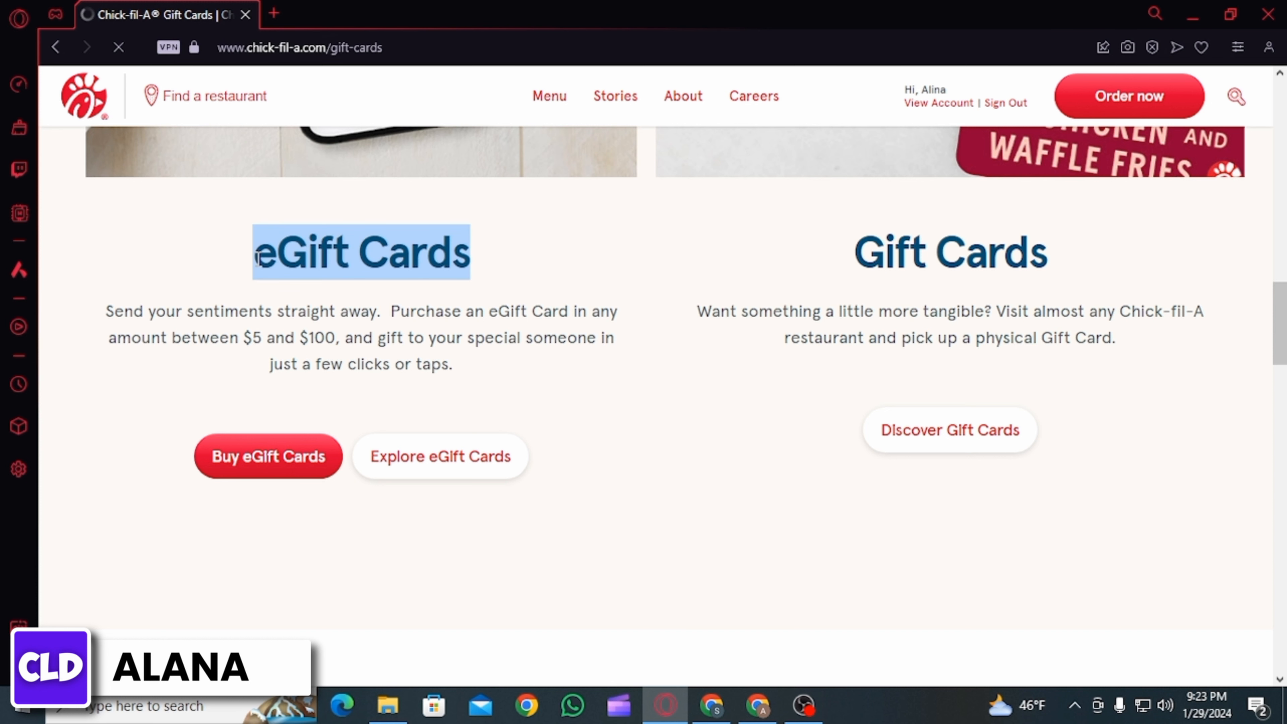
{"action": "left_click", "coordinate": [739, 299]}
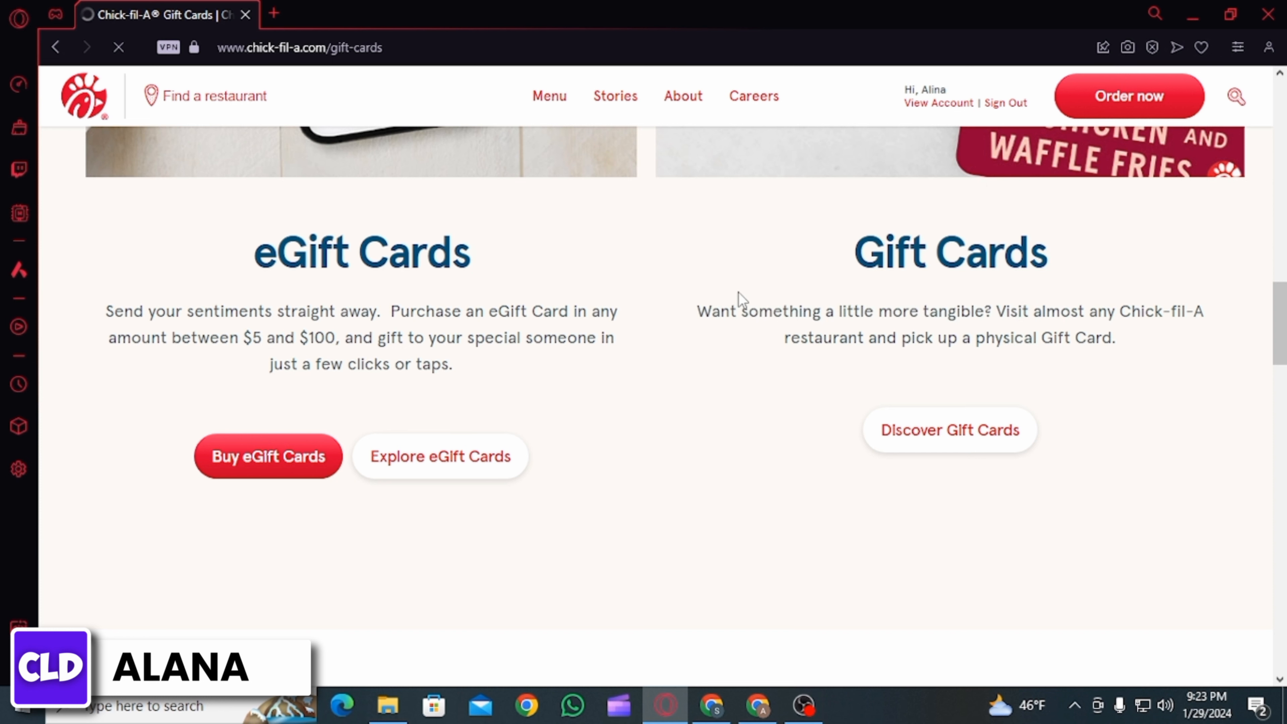
{"action": "mouse_move", "coordinate": [790, 315]}
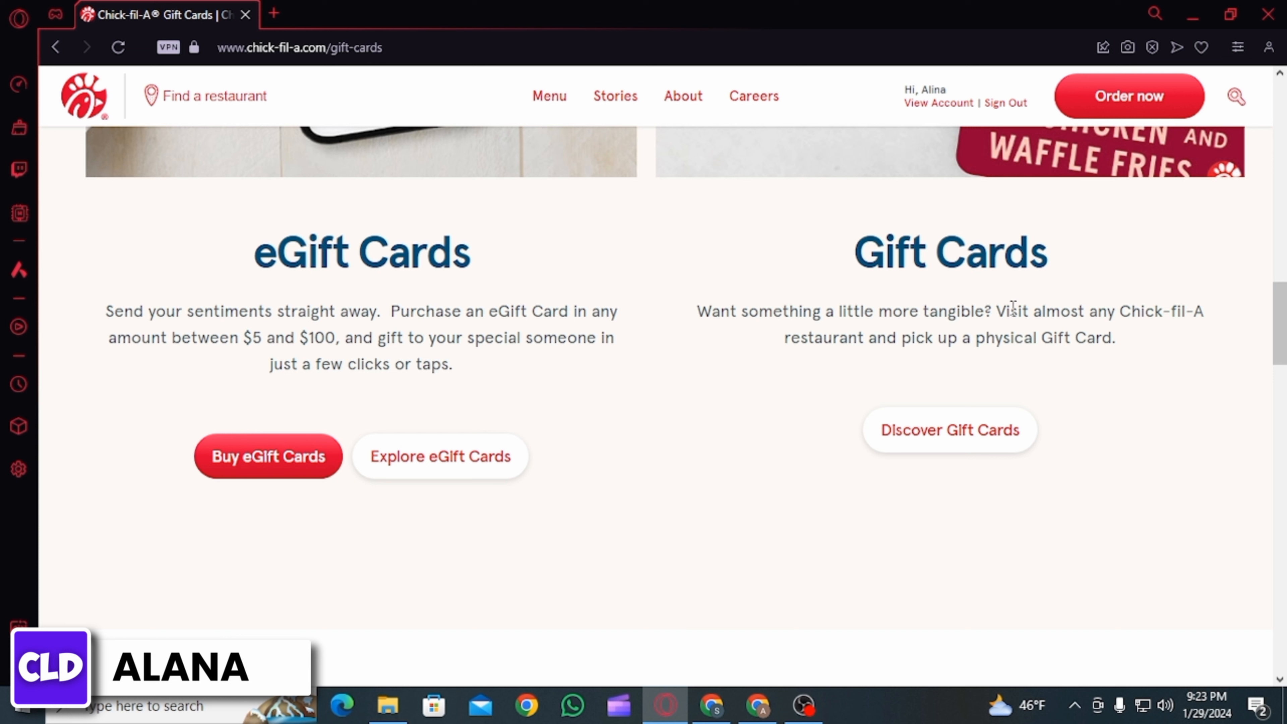
{"action": "left_click_drag", "start_coordinate": [1009, 311], "coordinate": [1117, 338]}
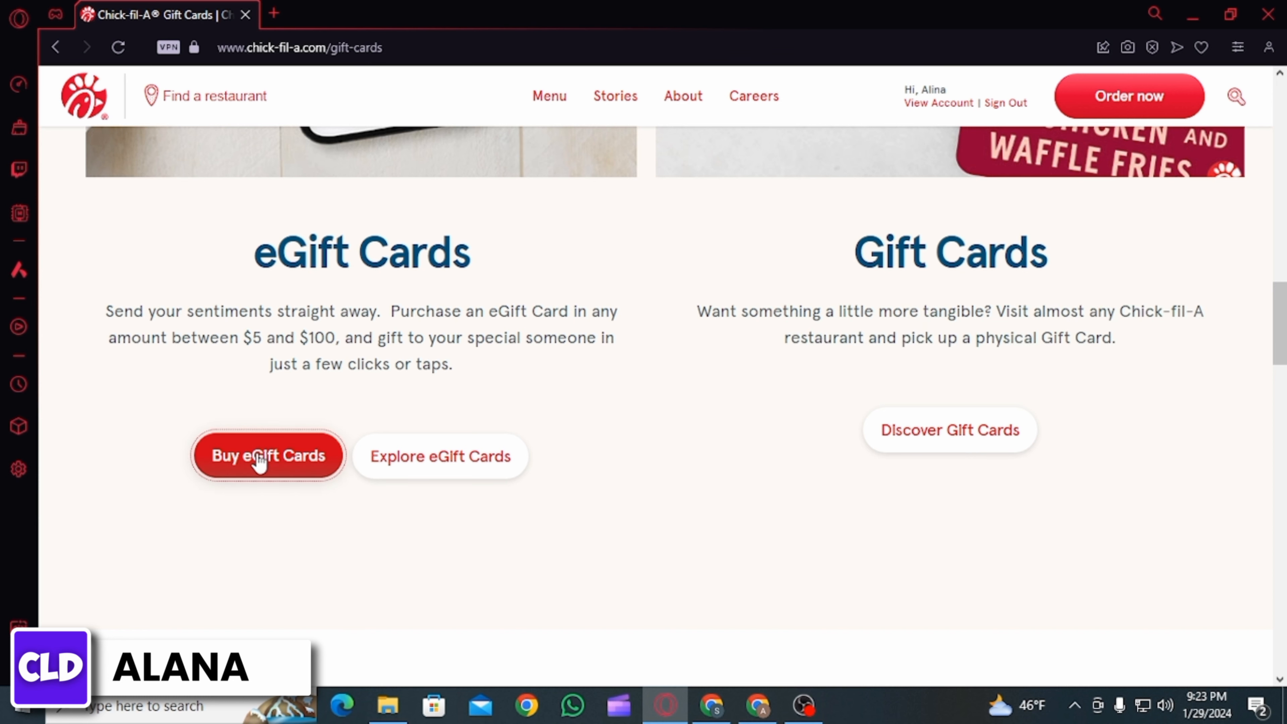
Step: Start buying an eGift card and confirm leaving for the partner site
{"action": "left_click", "coordinate": [267, 456]}
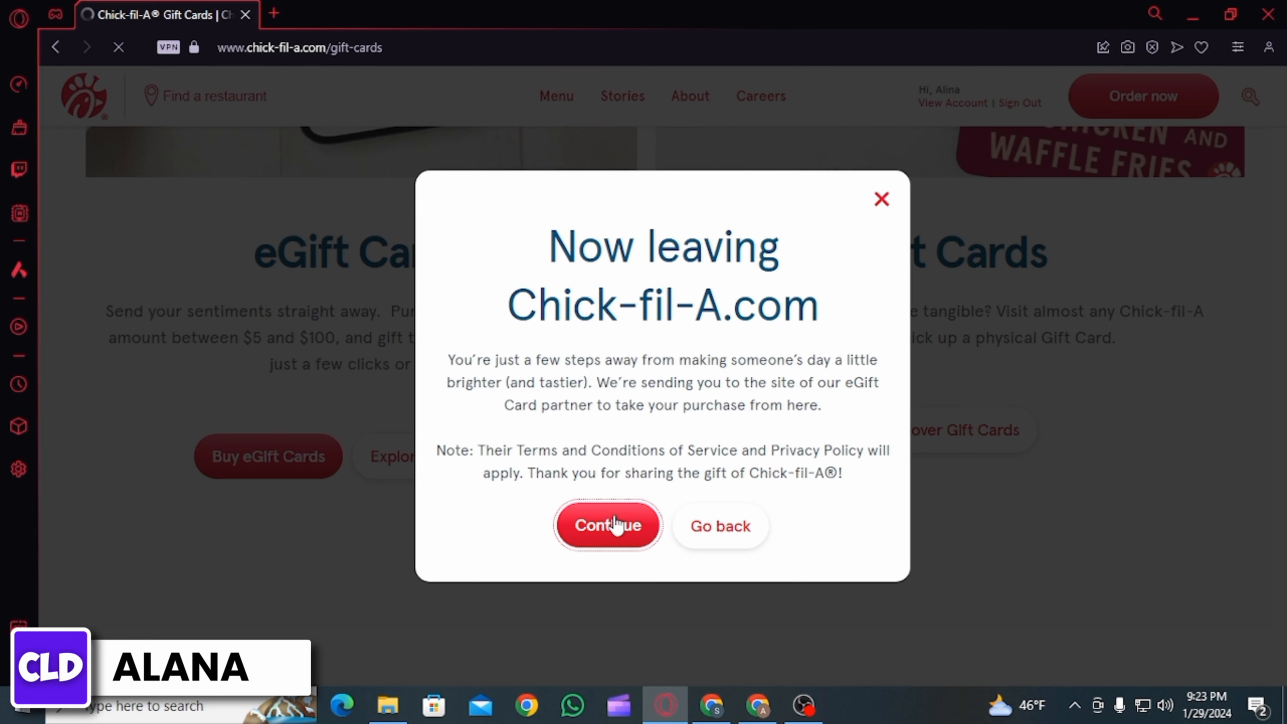
{"action": "left_click", "coordinate": [607, 526]}
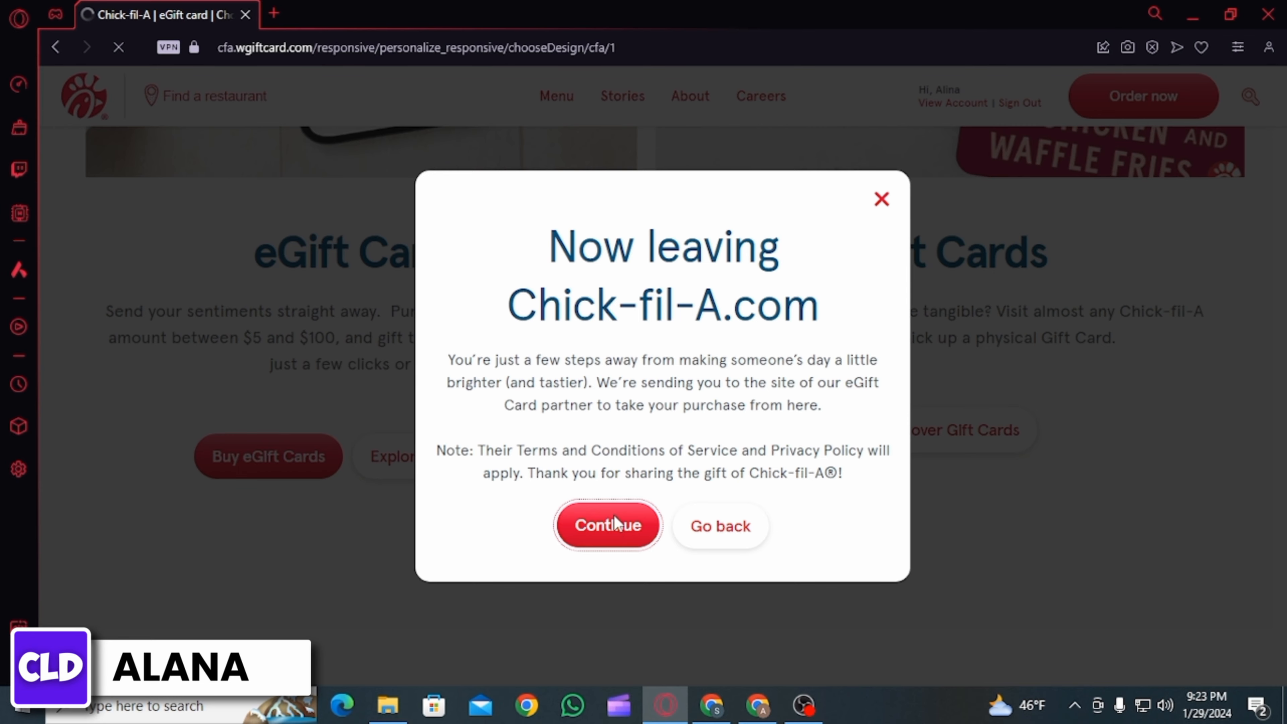
Step: Choose the Chick-fil-A sandwich card design and continue to the next step
{"action": "left_click", "coordinate": [608, 526]}
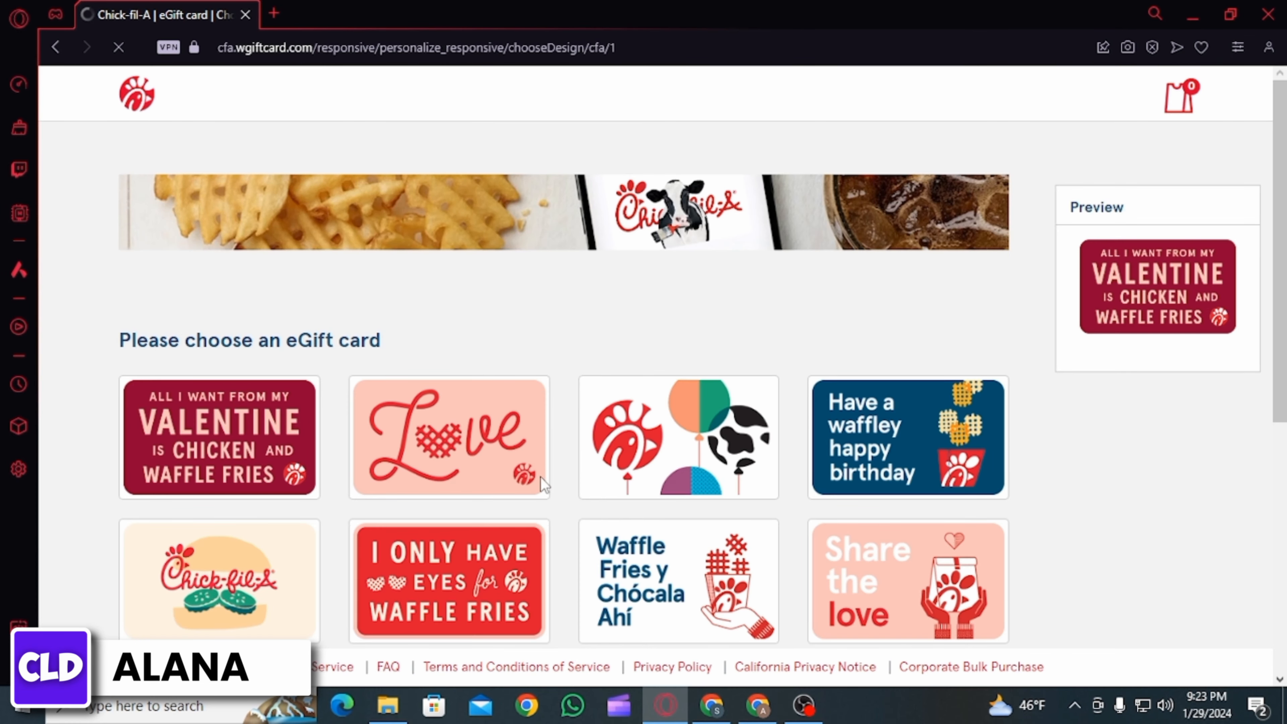
{"action": "scroll", "scroll_direction": "down", "scroll_amount": 3}
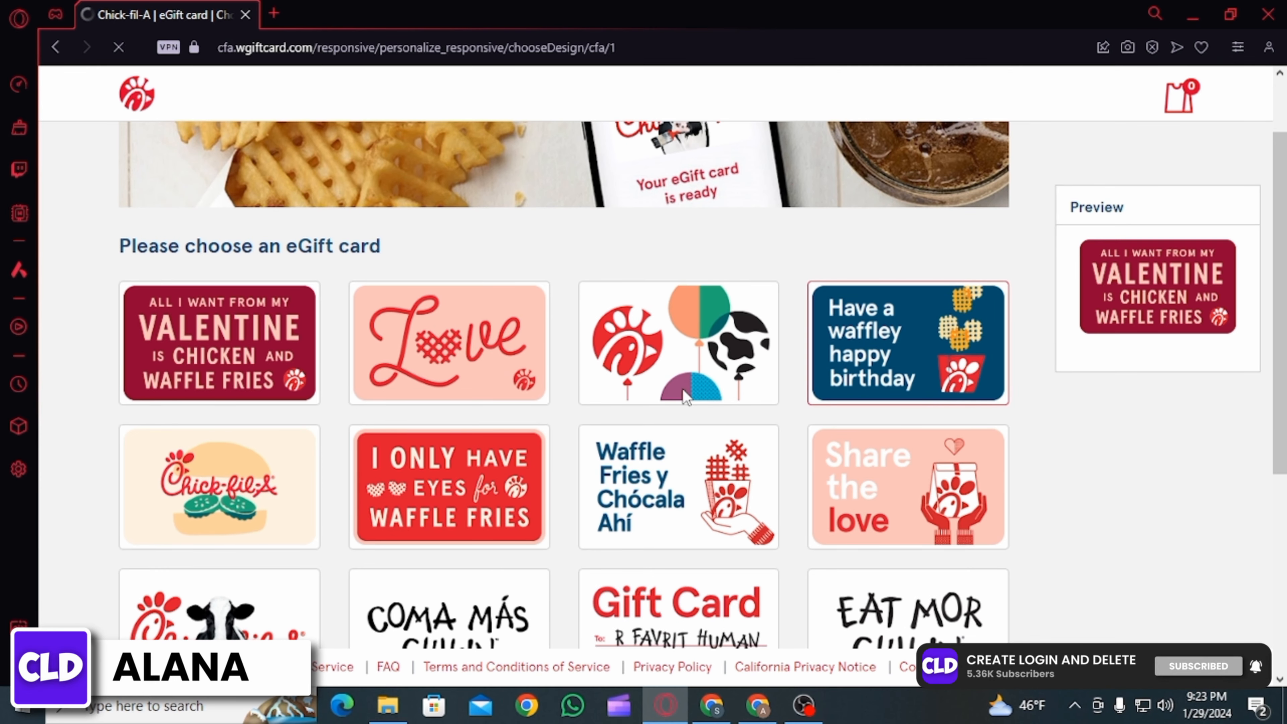
{"action": "scroll", "scroll_direction": "down", "scroll_amount": 3}
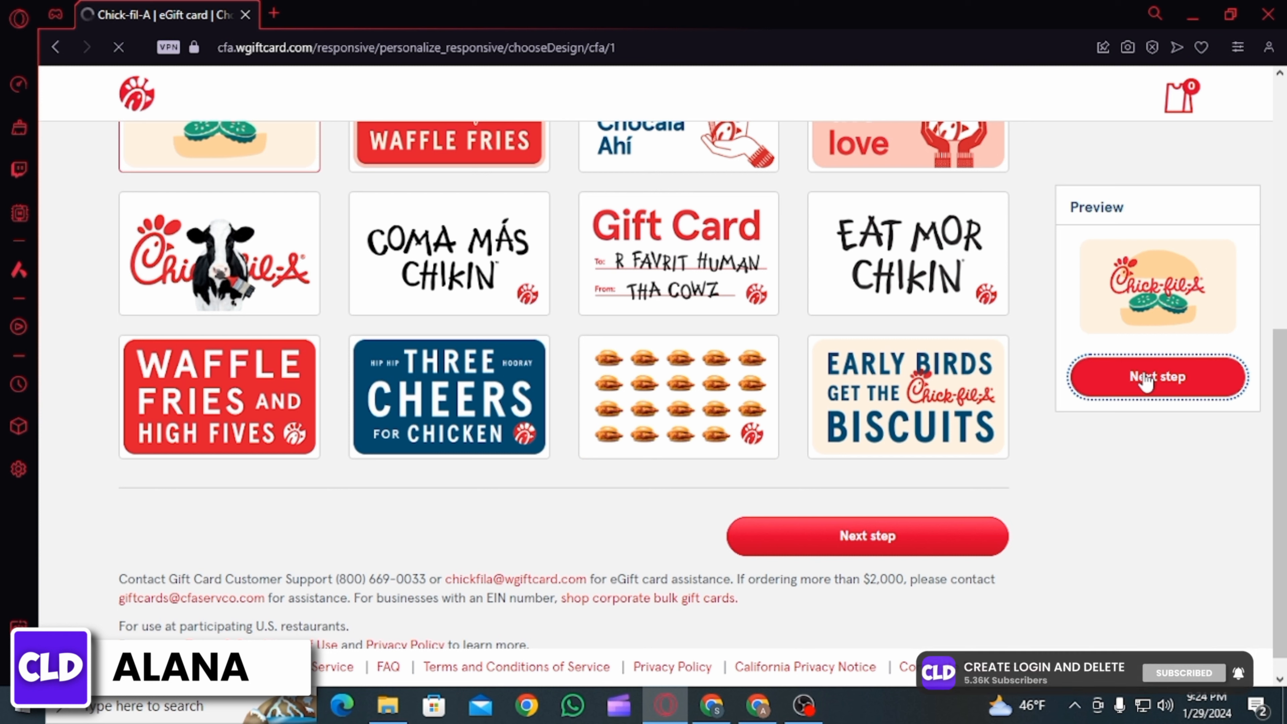
{"action": "left_click", "coordinate": [1157, 376]}
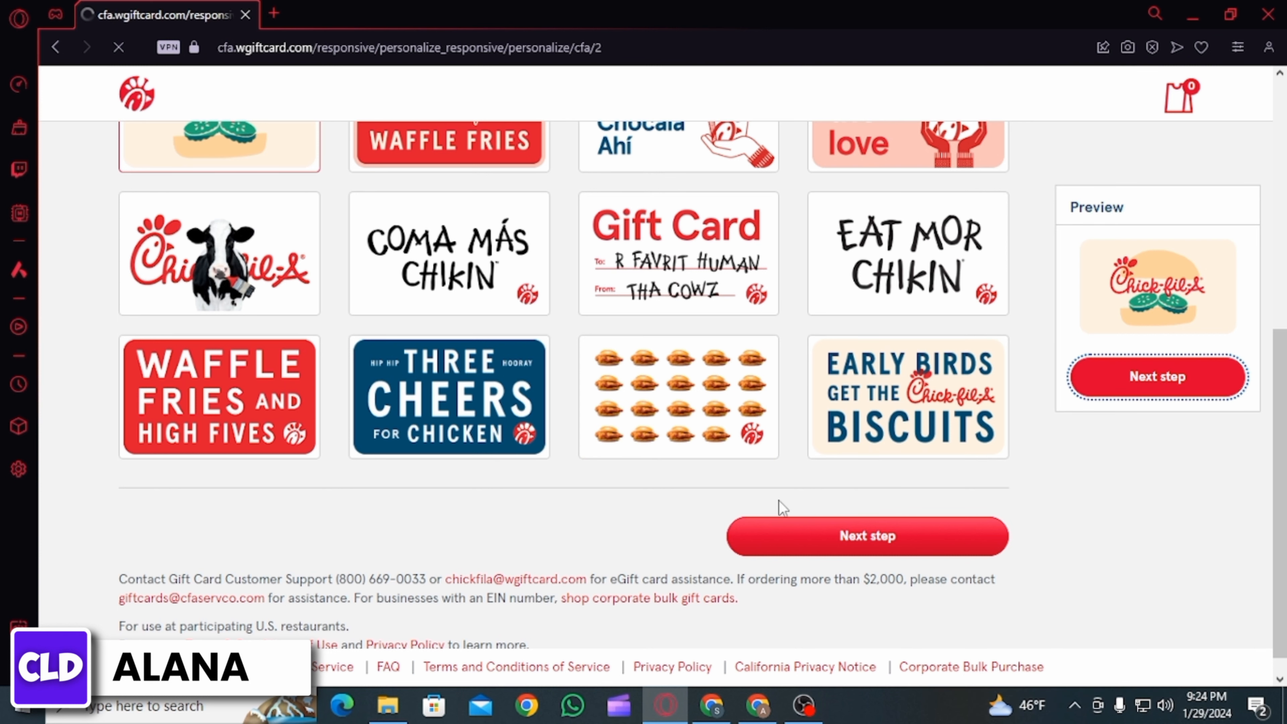
Step: Set the card amount to $100 and fill in the recipient's and sender's names
{"action": "left_click", "coordinate": [866, 535]}
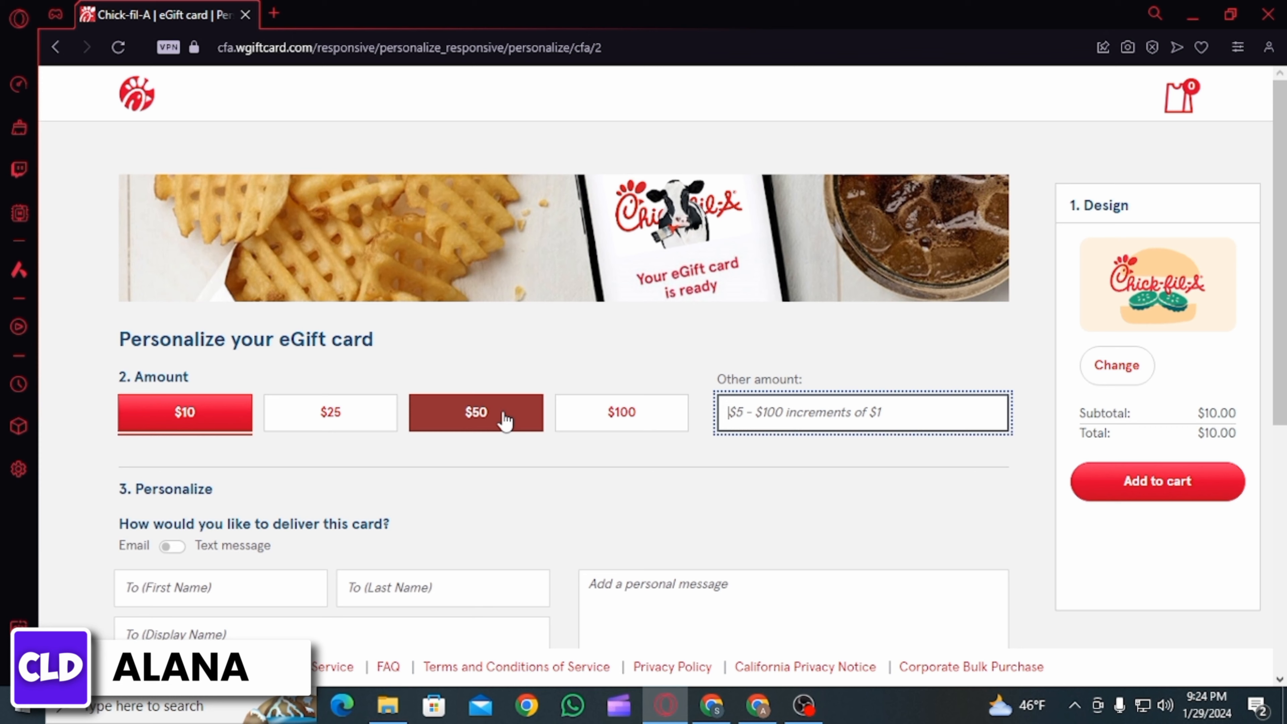
{"action": "left_click", "coordinate": [620, 412]}
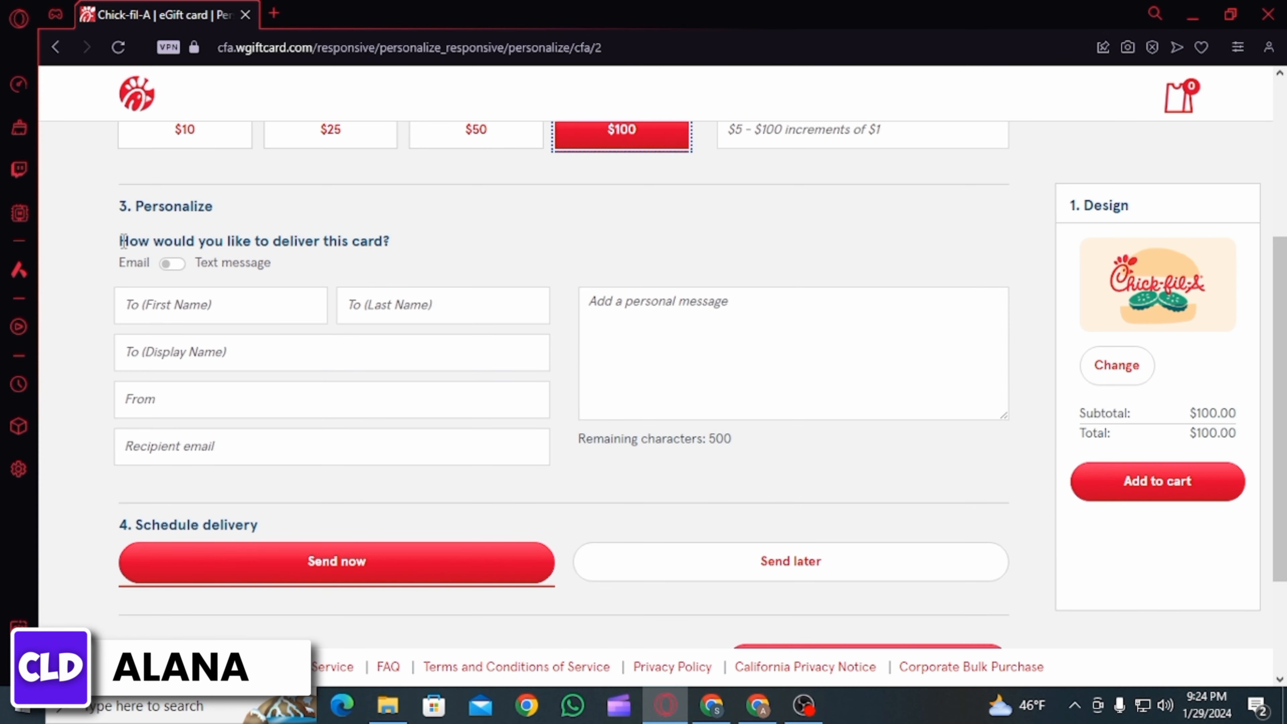
{"action": "left_click", "coordinate": [220, 305]}
{"action": "type", "text": "Zan"}
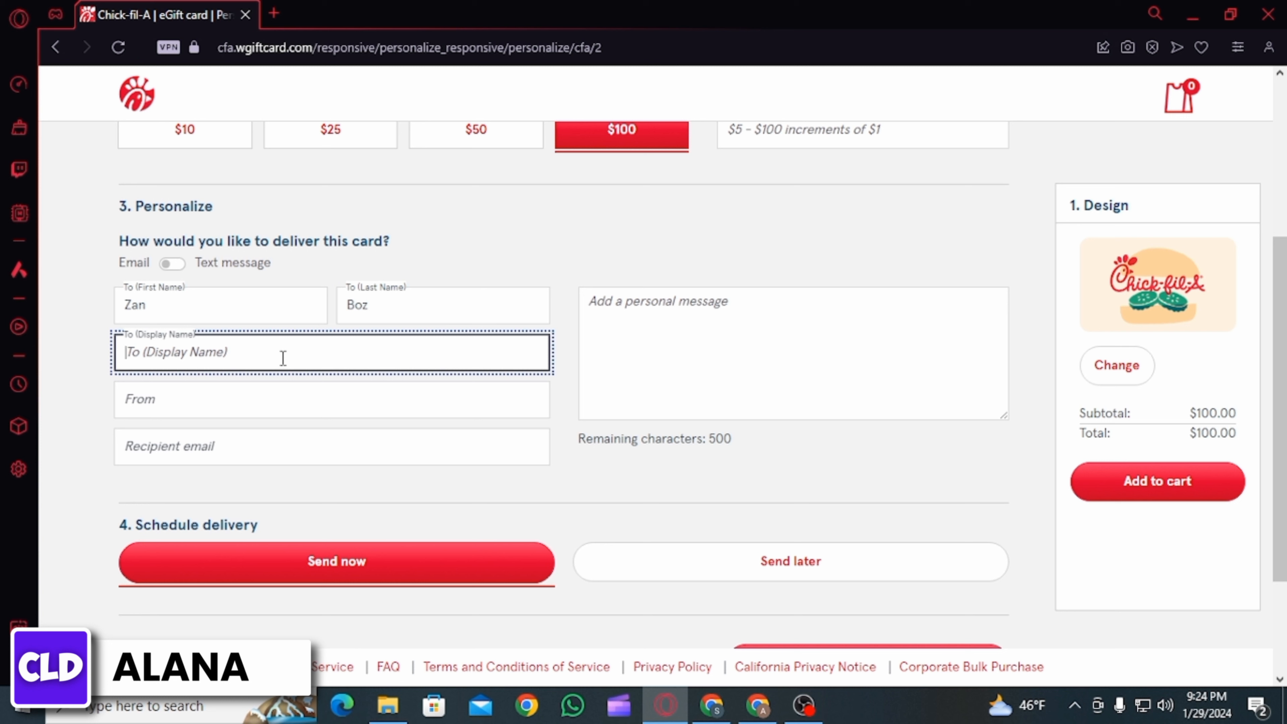
{"action": "type", "text": "Zain"}
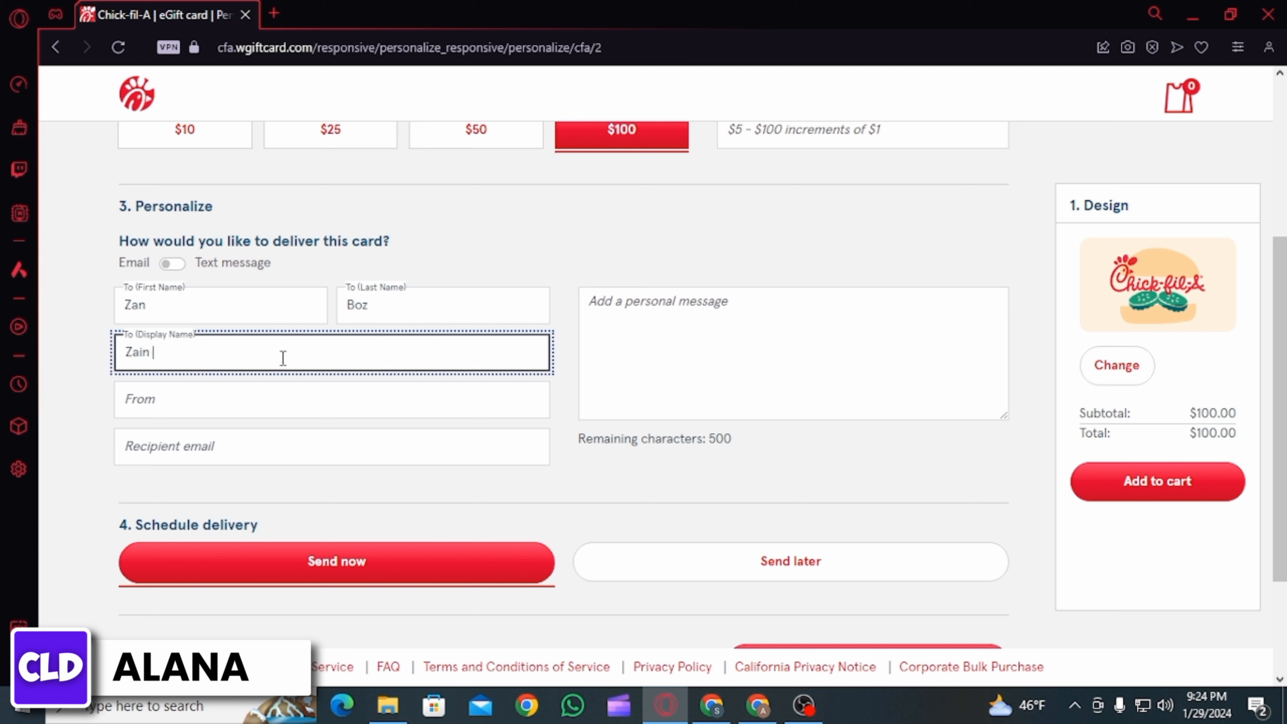
{"action": "type", "text": "Ala"}
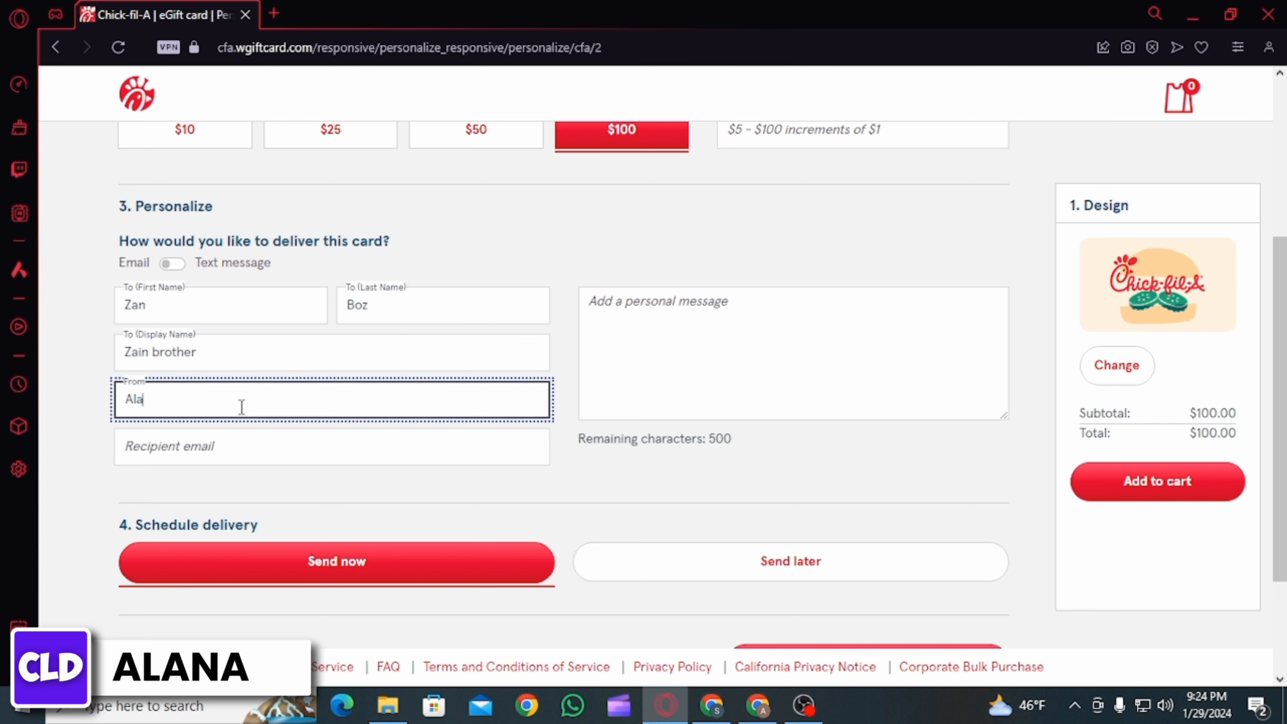
{"action": "left_click", "coordinate": [332, 446]}
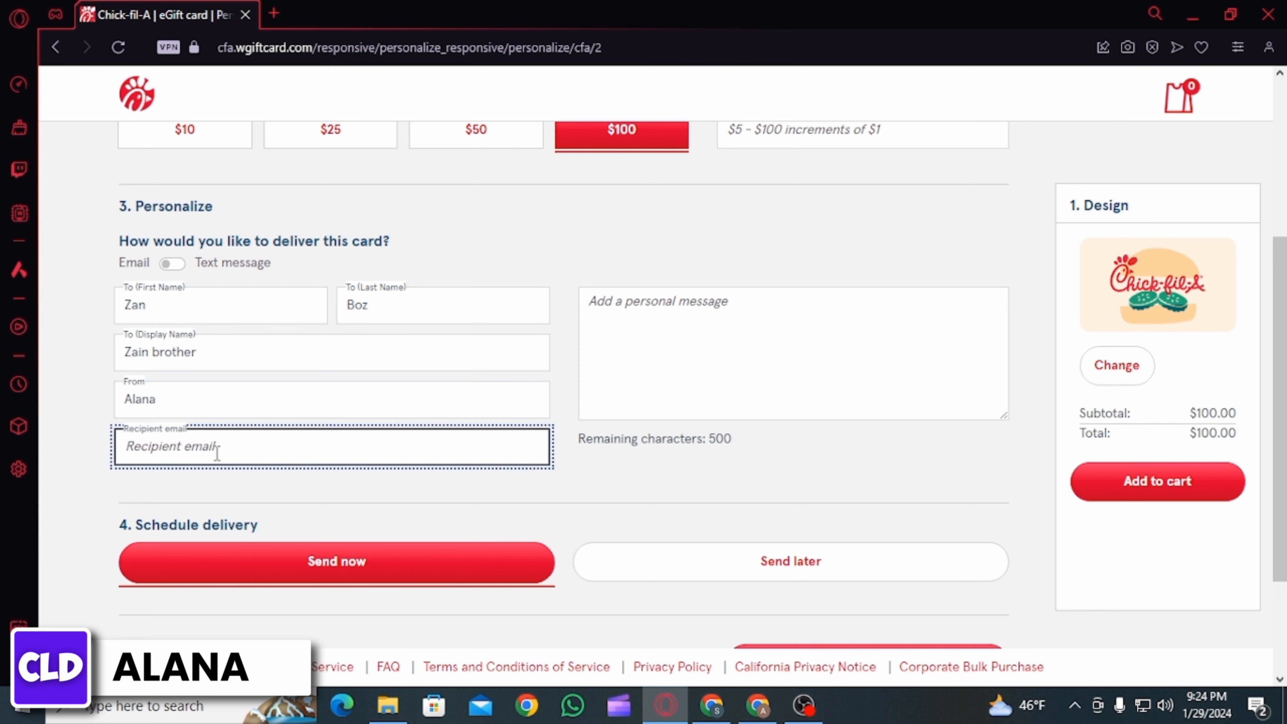
{"action": "type", "text": "z"}
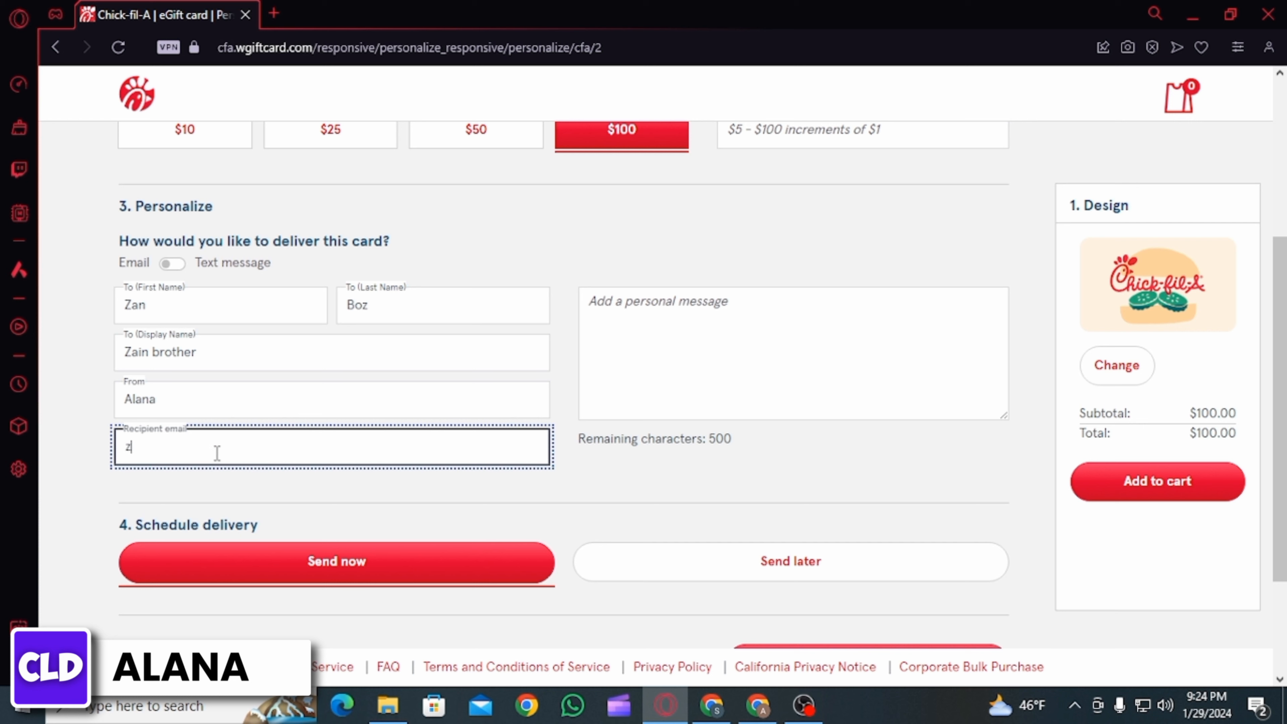
{"action": "type", "text": "ainalana"}
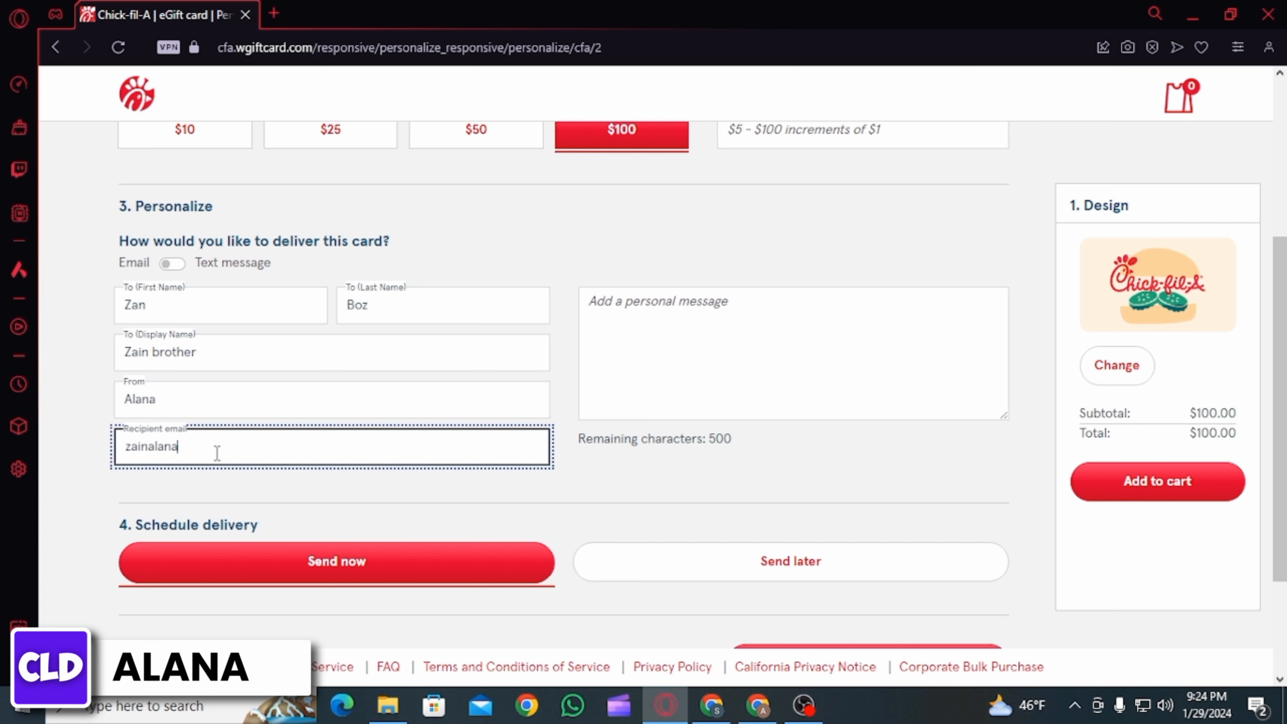
Step: Write the personal message 'With lots of love...' on the card
{"action": "left_click", "coordinate": [793, 353]}
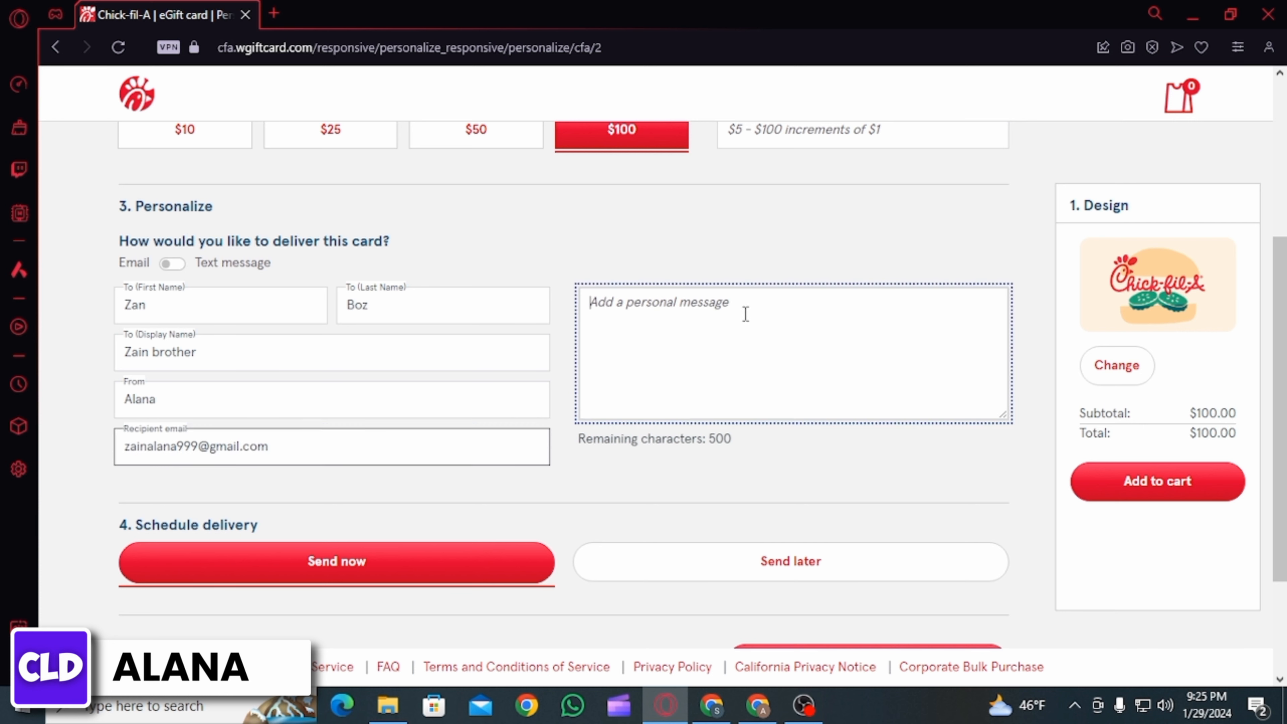
{"action": "type", "text": "With"}
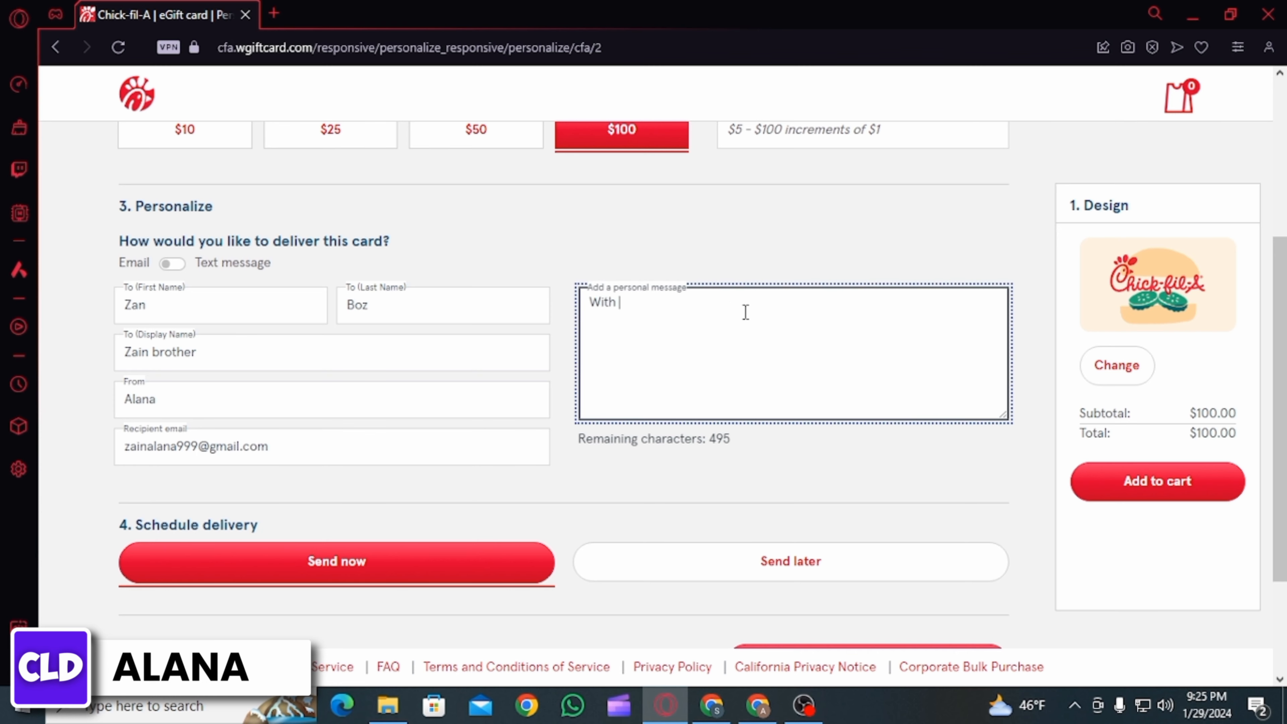
{"action": "type", "text": "lots of love..."}
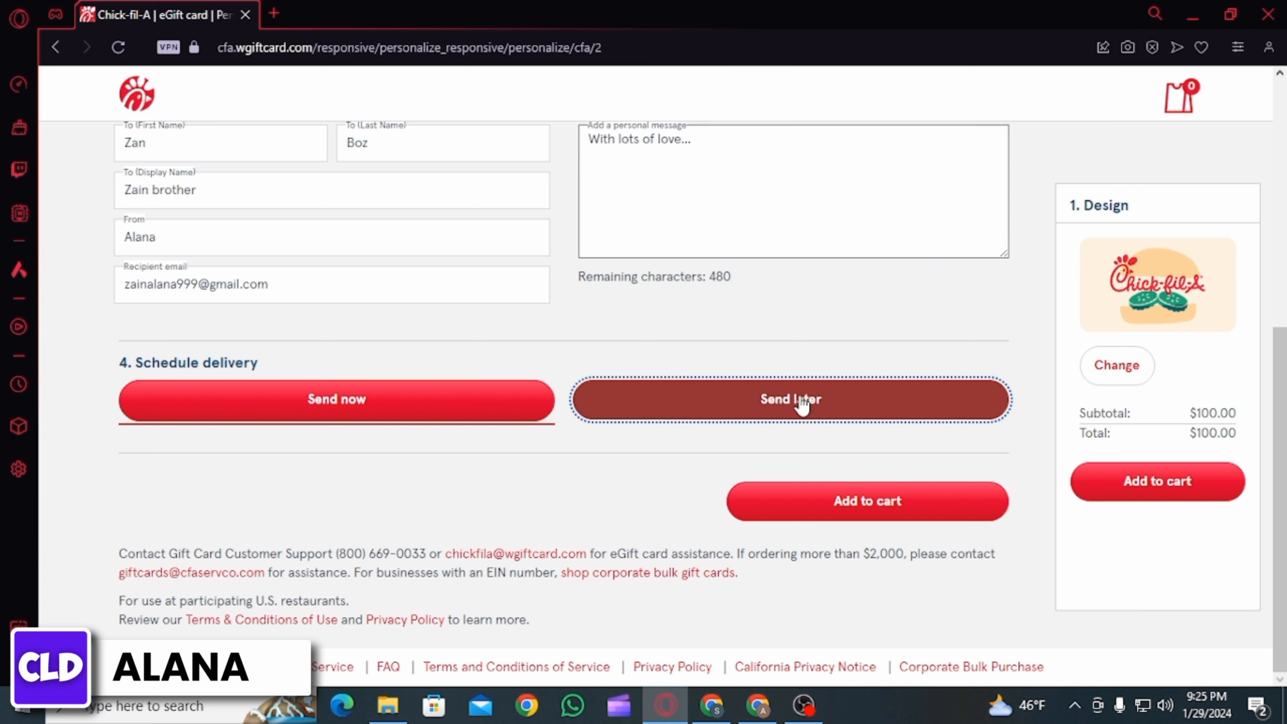
Step: Set delivery to Send now instead of Send later and add the card to the cart
{"action": "left_click", "coordinate": [790, 399]}
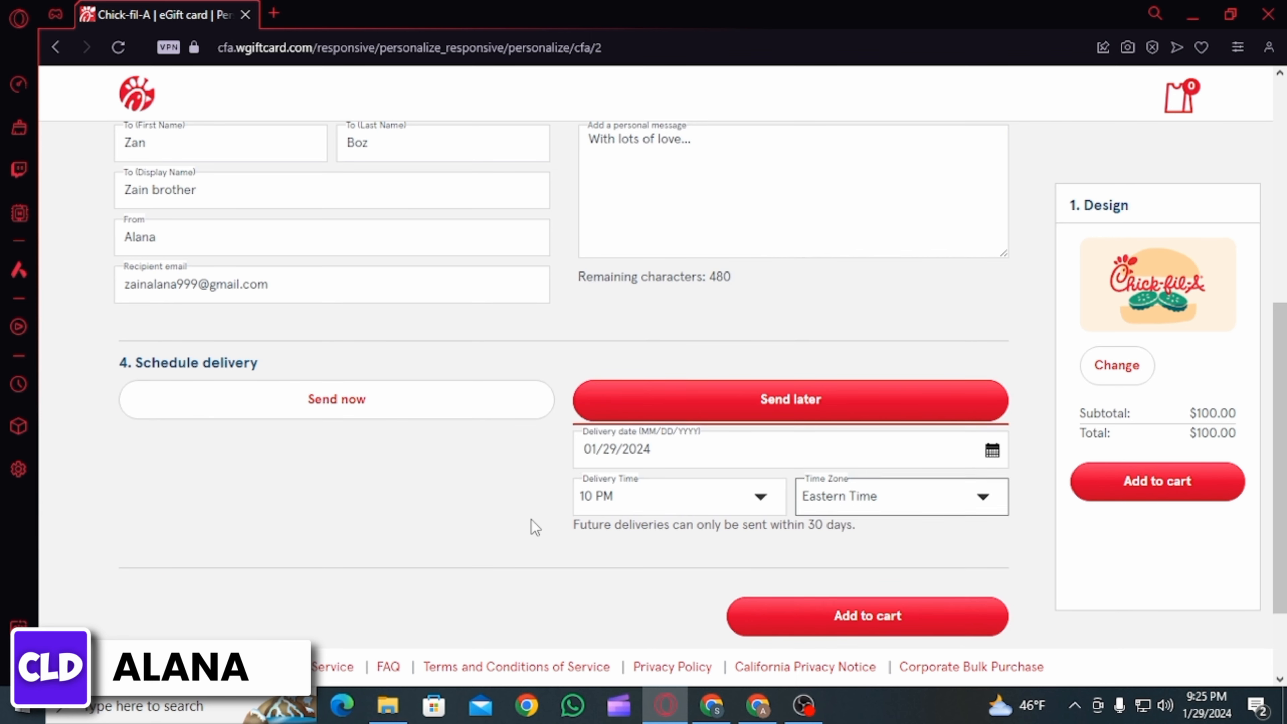
{"action": "left_click", "coordinate": [336, 399]}
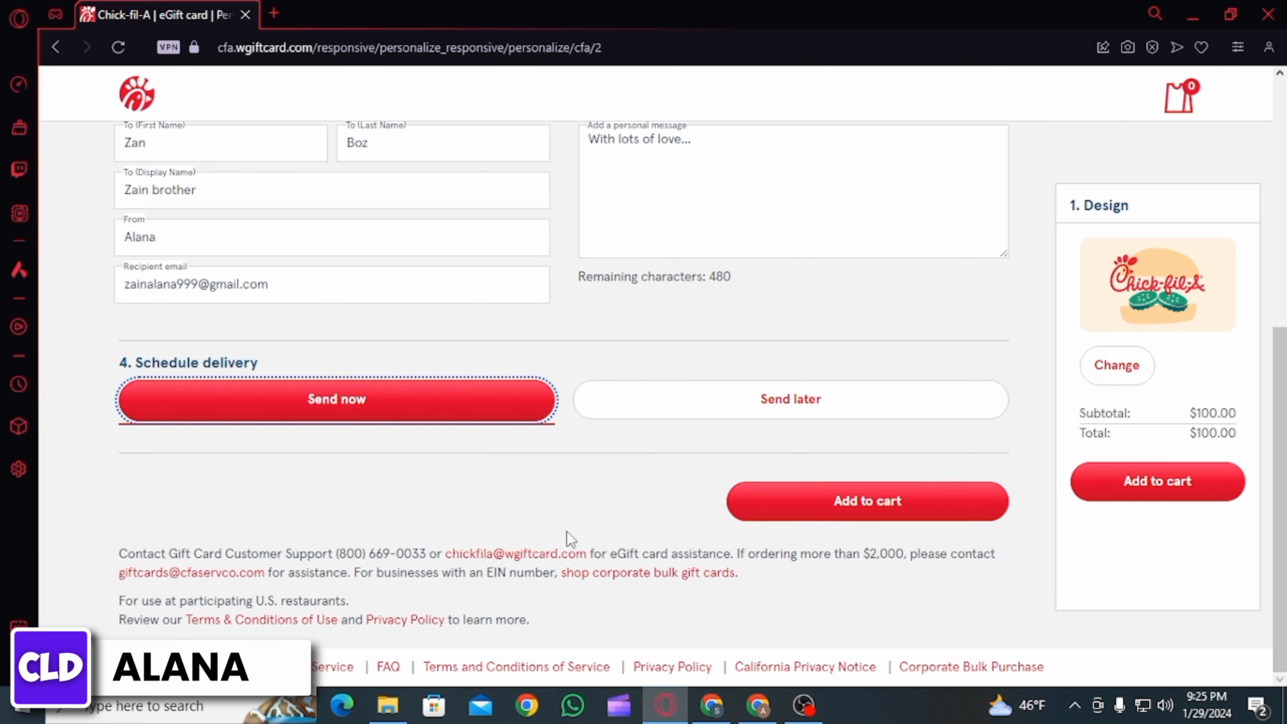
{"action": "left_click", "coordinate": [867, 500]}
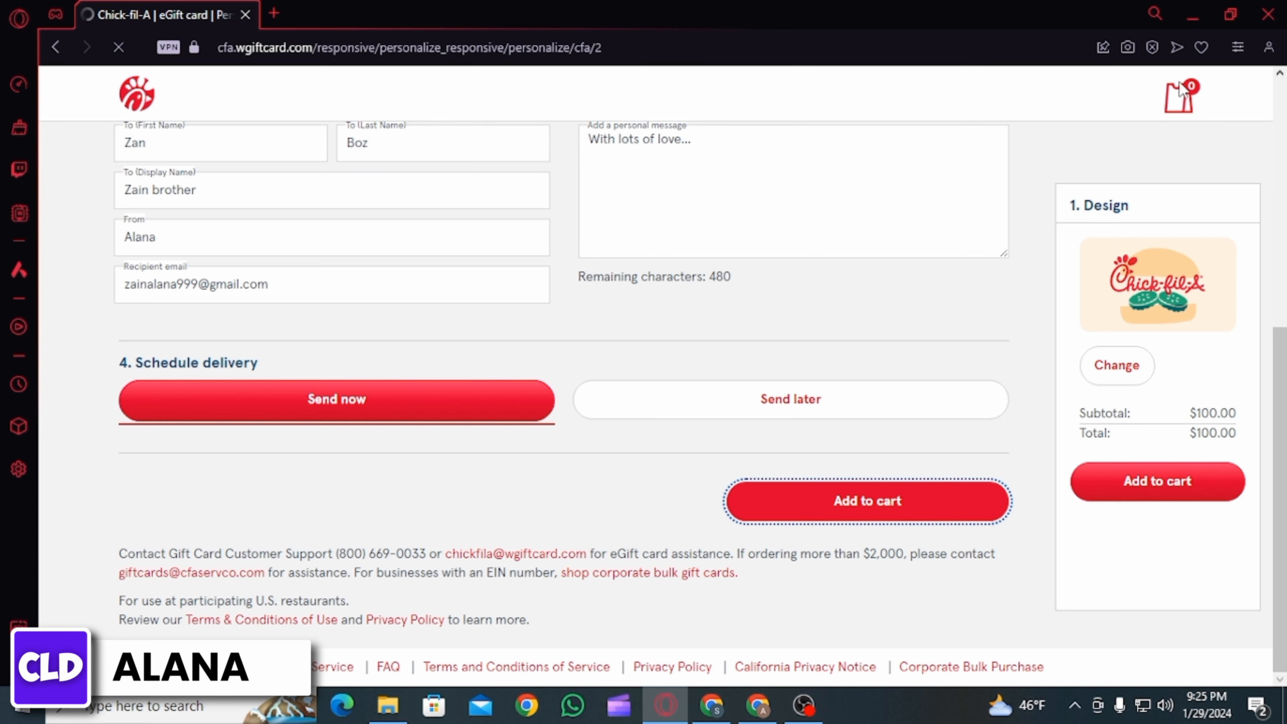
Step: Review the $100 eGift card in the cart and proceed to checkout
{"action": "left_click", "coordinate": [866, 501]}
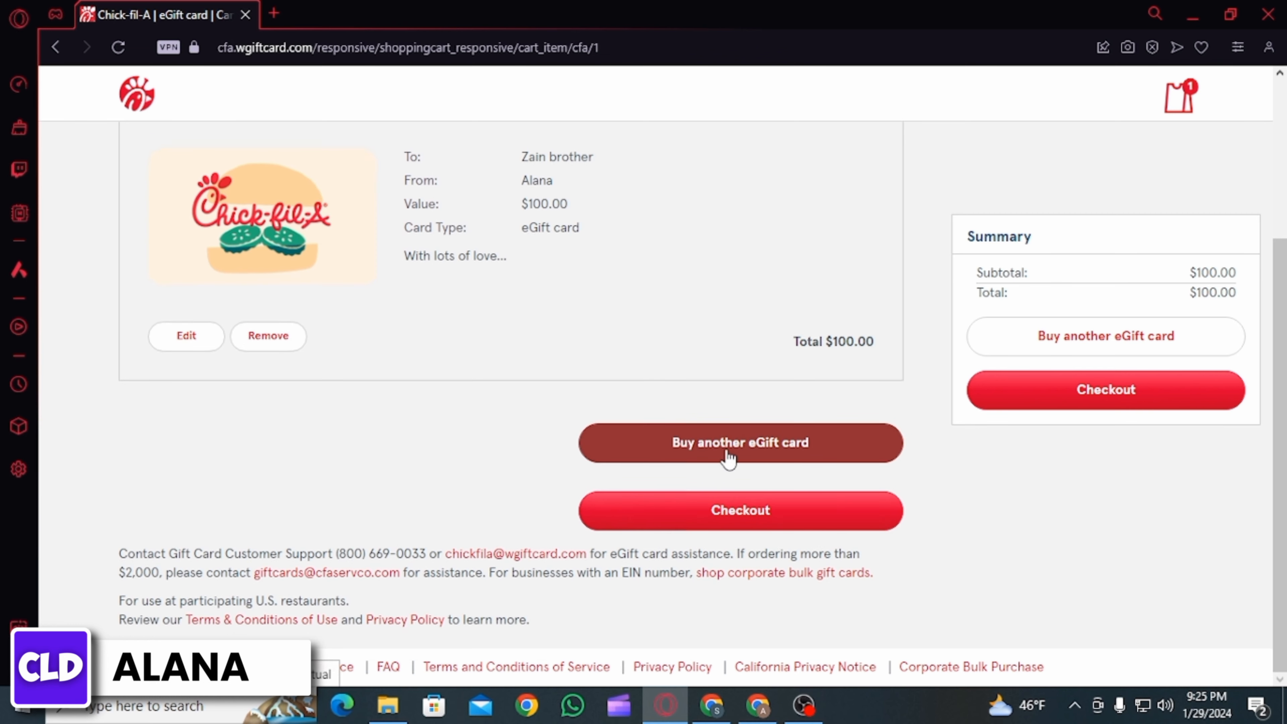
{"action": "mouse_move", "coordinate": [739, 510]}
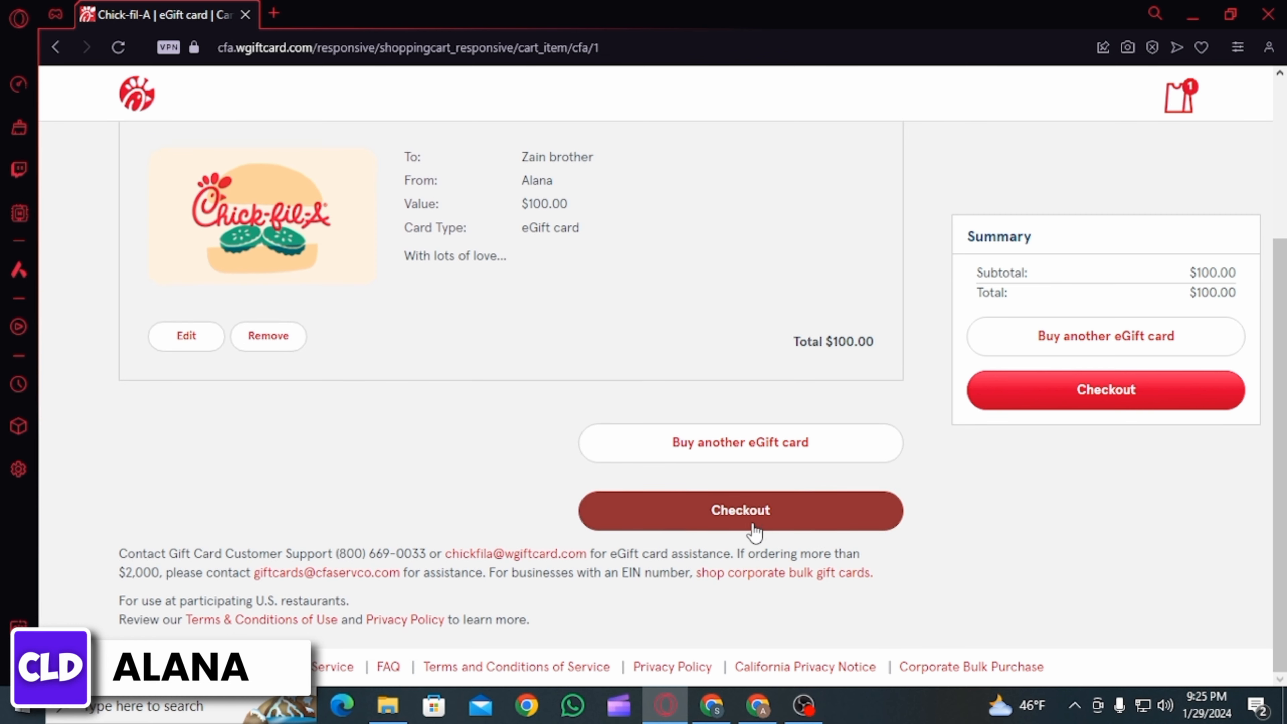
{"action": "left_click", "coordinate": [739, 510]}
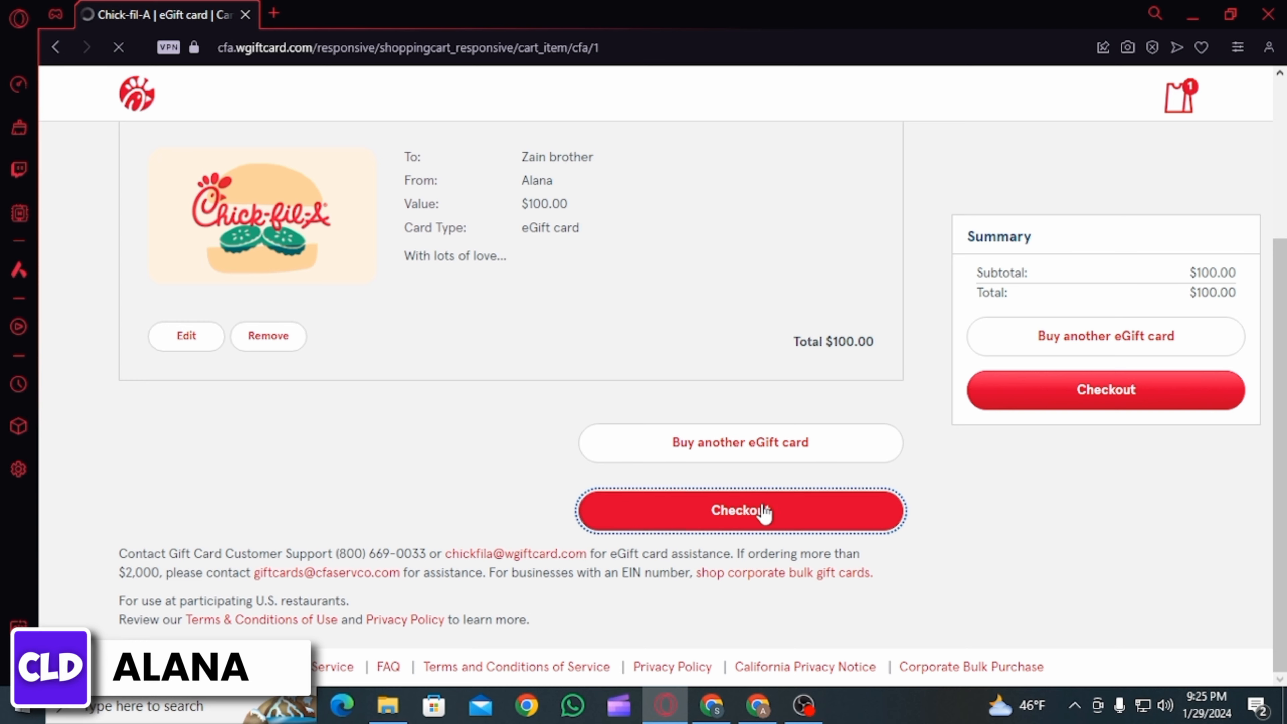
Step: On the payment page, visit the CVV and expiration fields and agree to the Terms and Conditions
{"action": "left_click", "coordinate": [738, 510]}
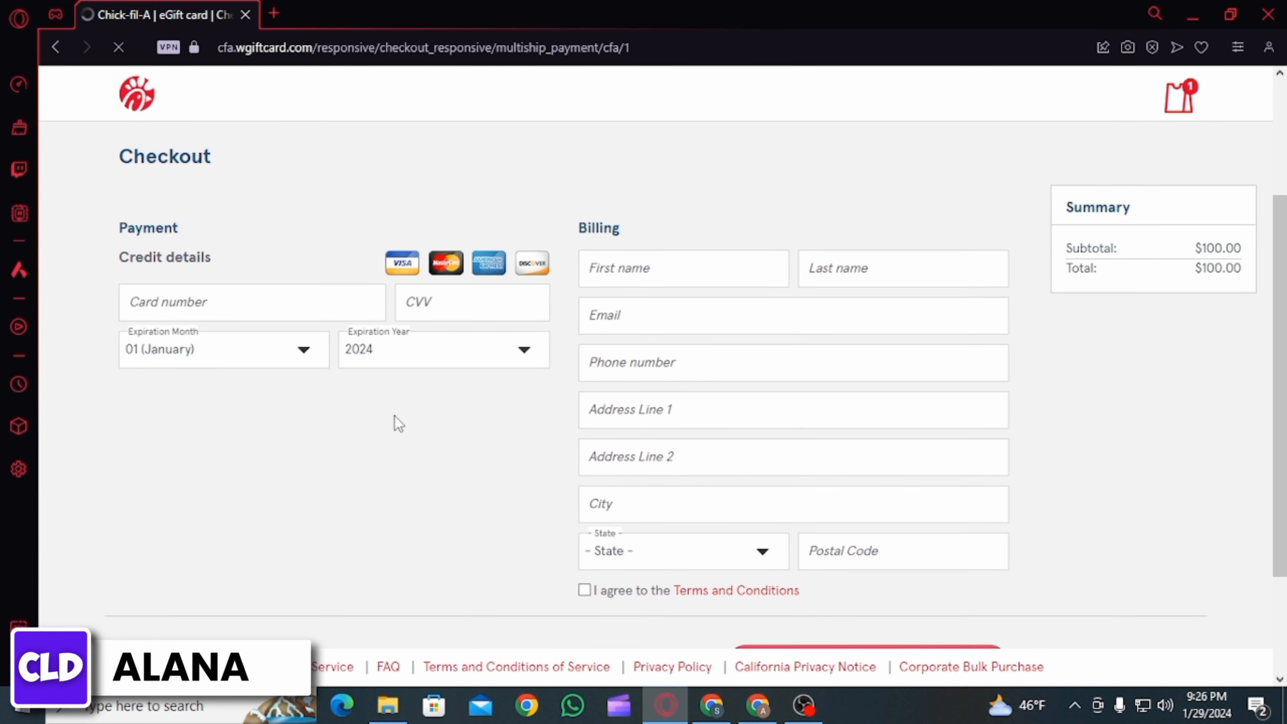
{"action": "left_click", "coordinate": [472, 303]}
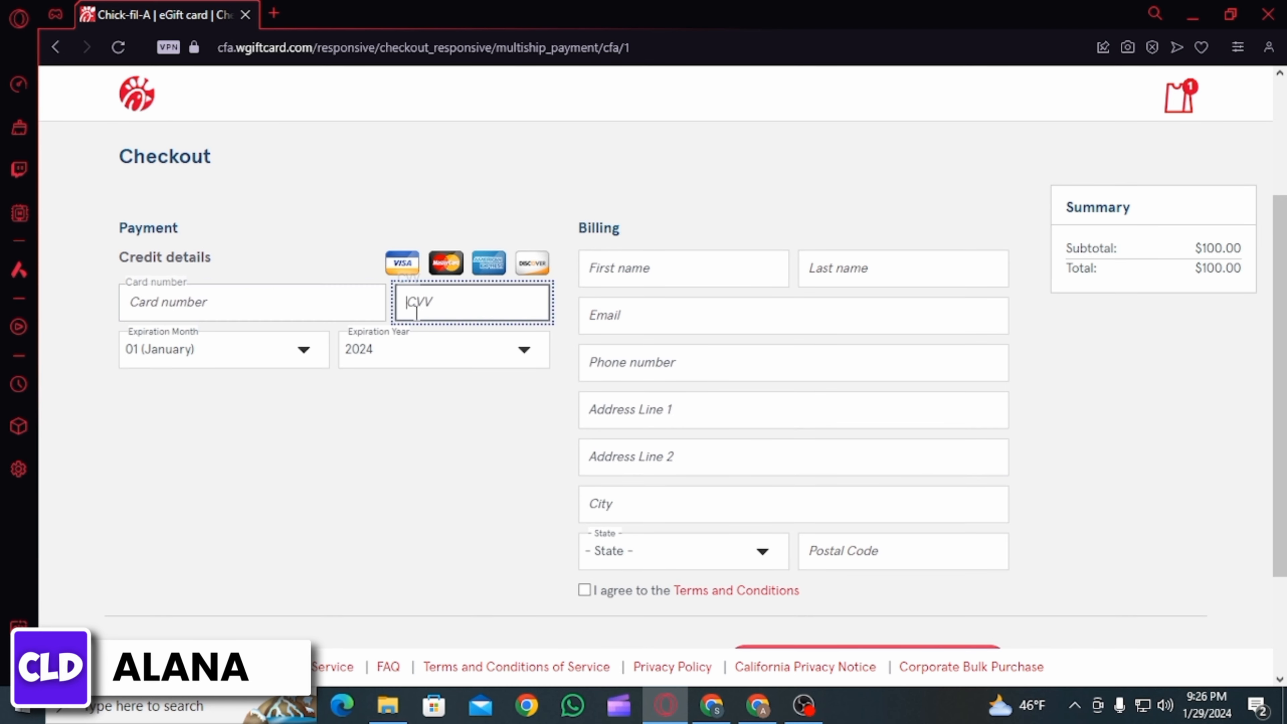
{"action": "left_click", "coordinate": [444, 348]}
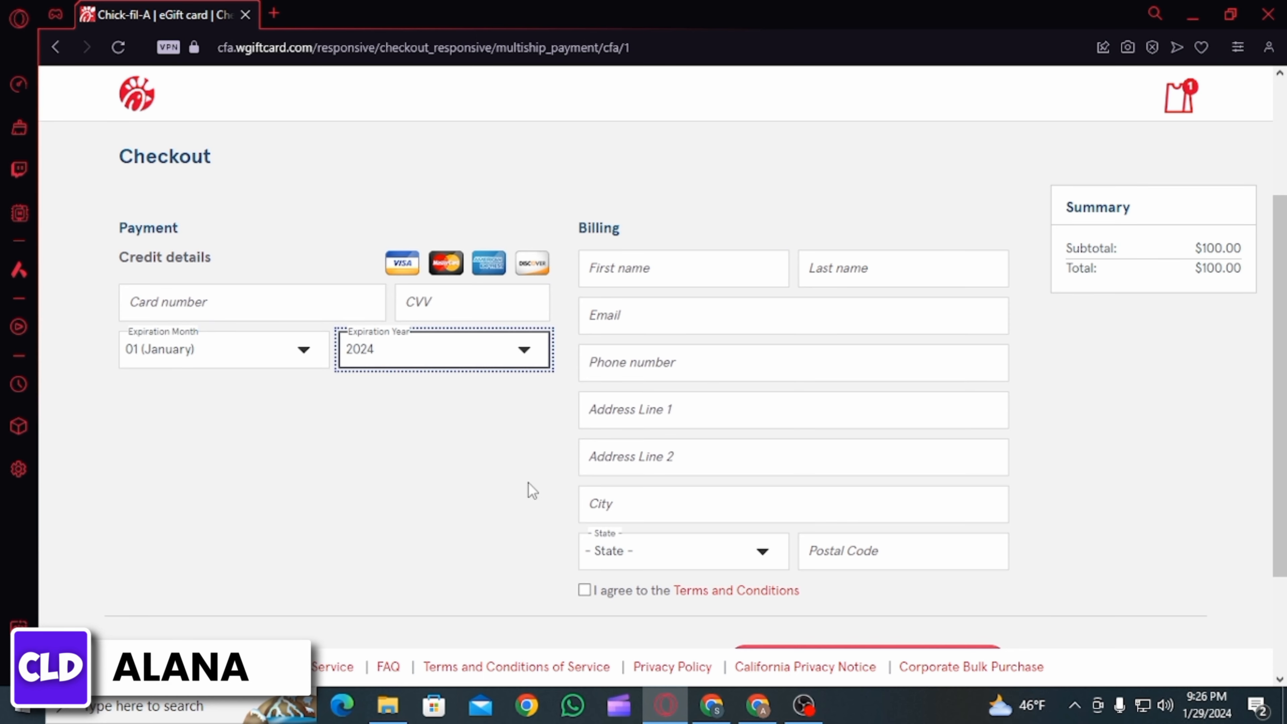
{"action": "scroll", "scroll_direction": "down", "scroll_amount": 3}
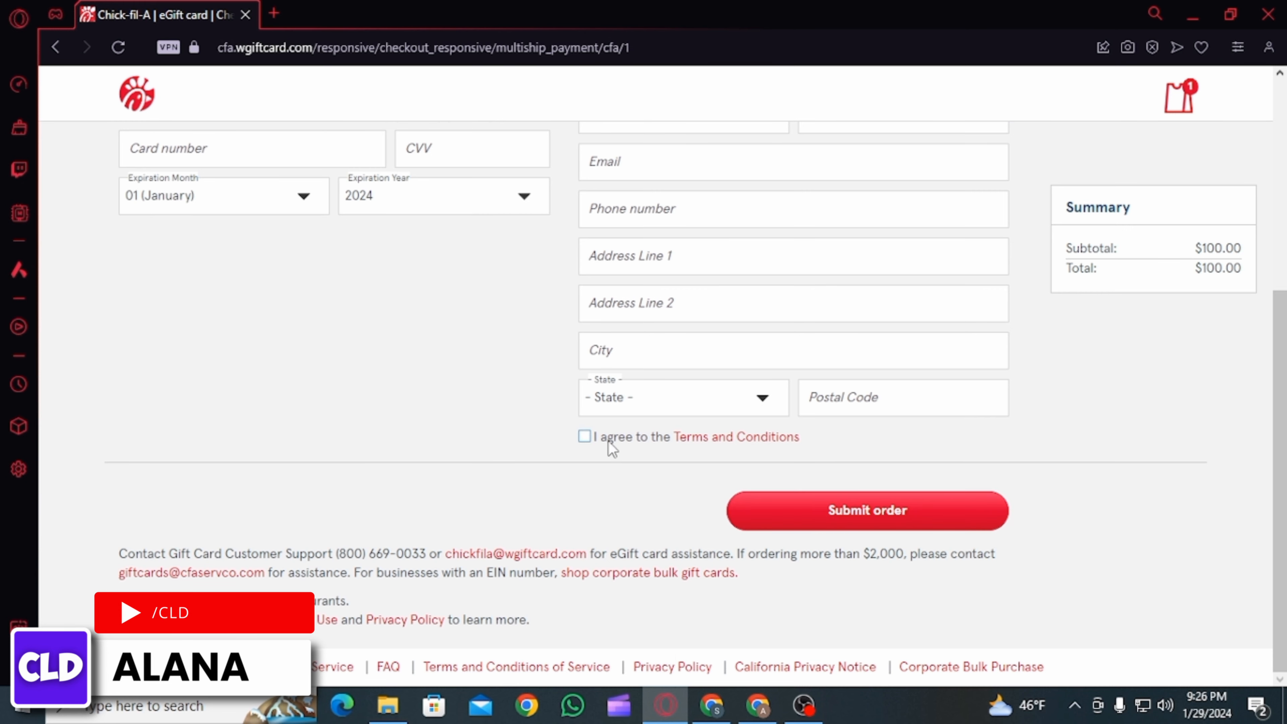
{"action": "left_click", "coordinate": [584, 436]}
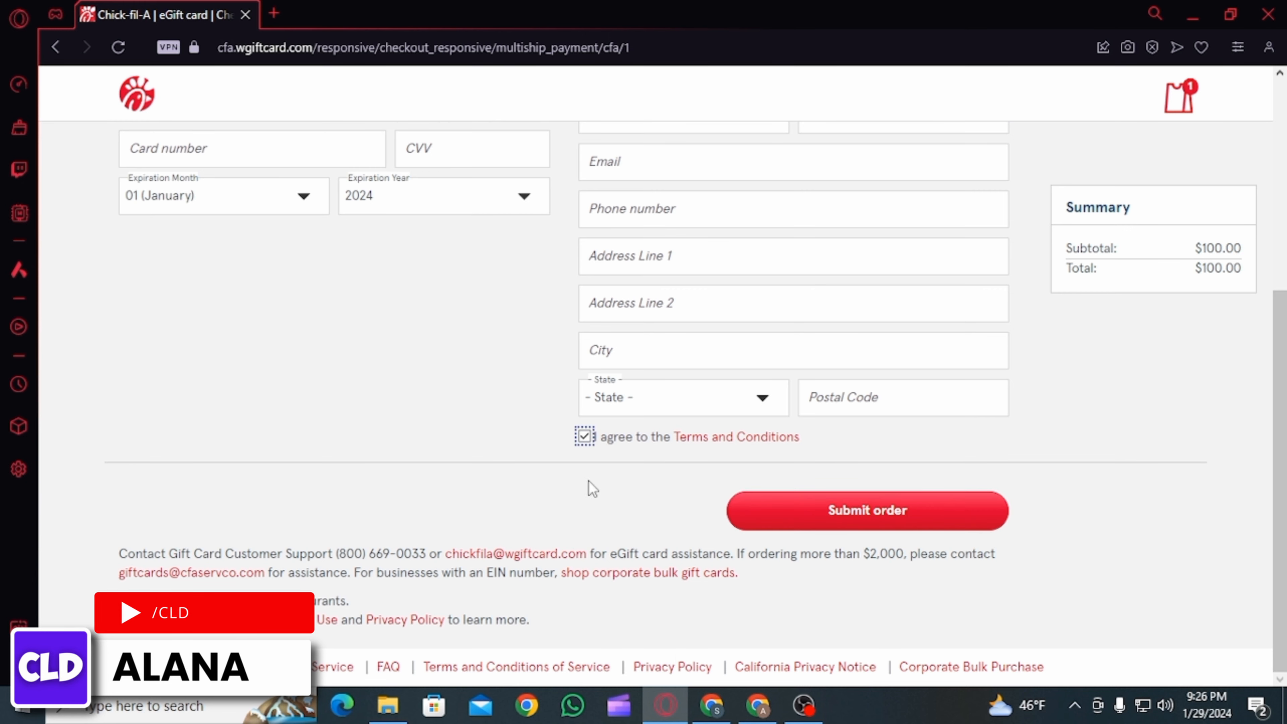
{"action": "scroll", "scroll_direction": "up", "scroll_amount": 3}
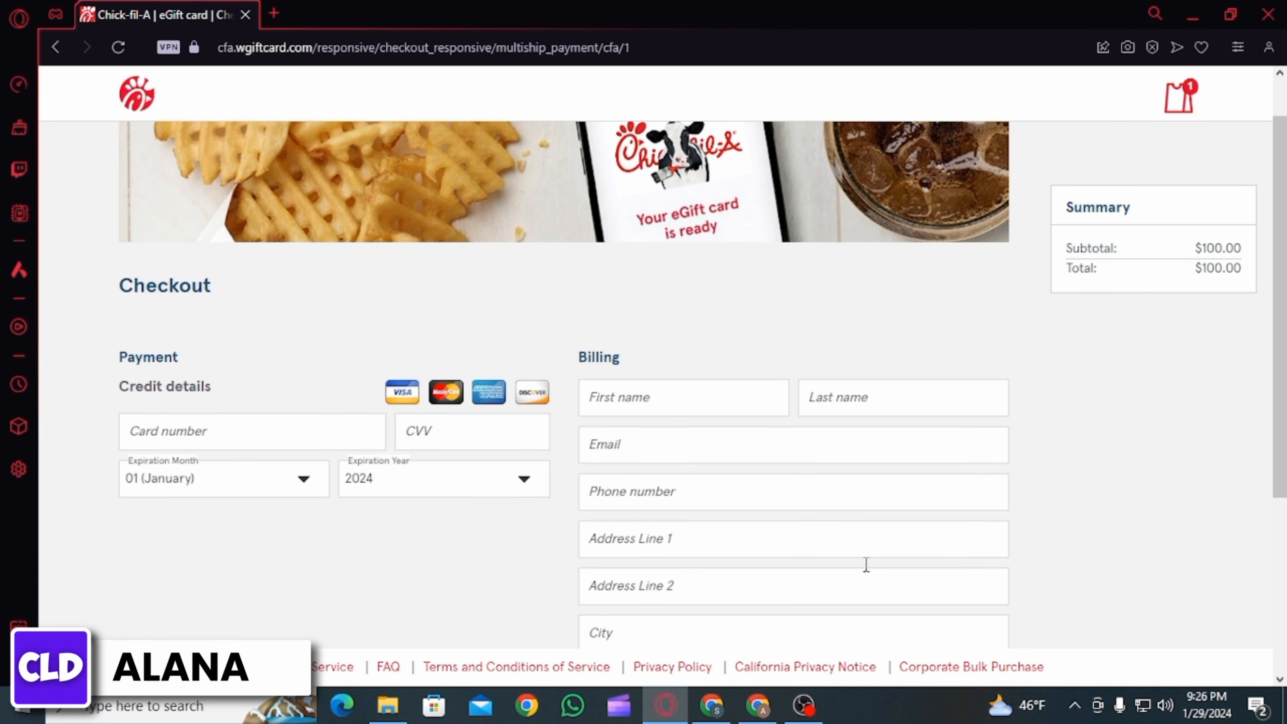